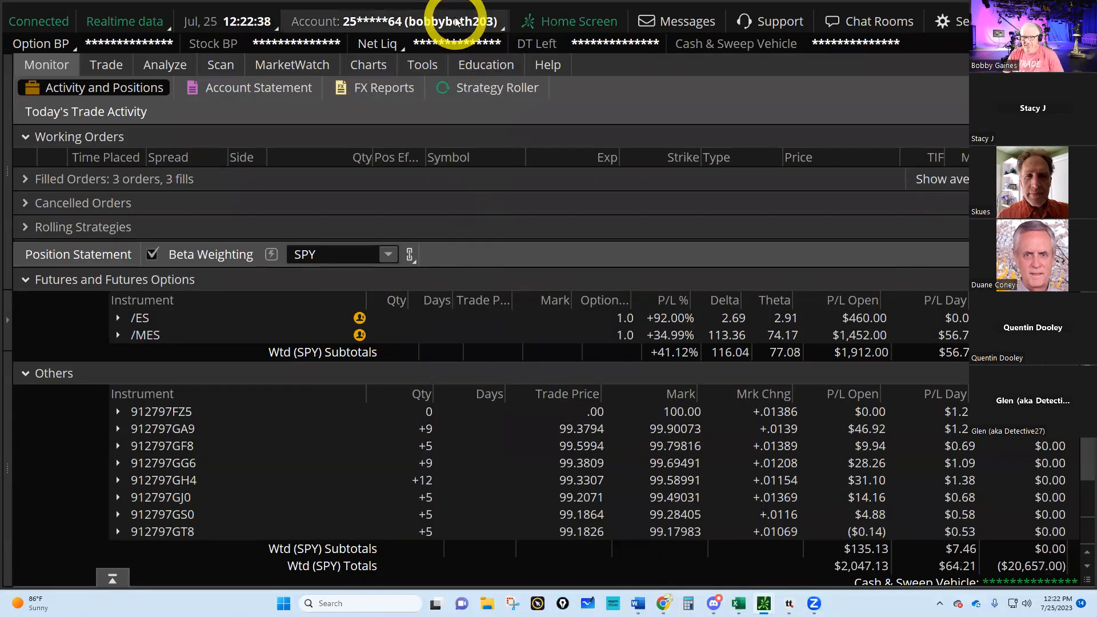
Step: Select the second trading account so its futures and T-bill positions are shown
{"action": "left_click", "coordinate": [400, 20]}
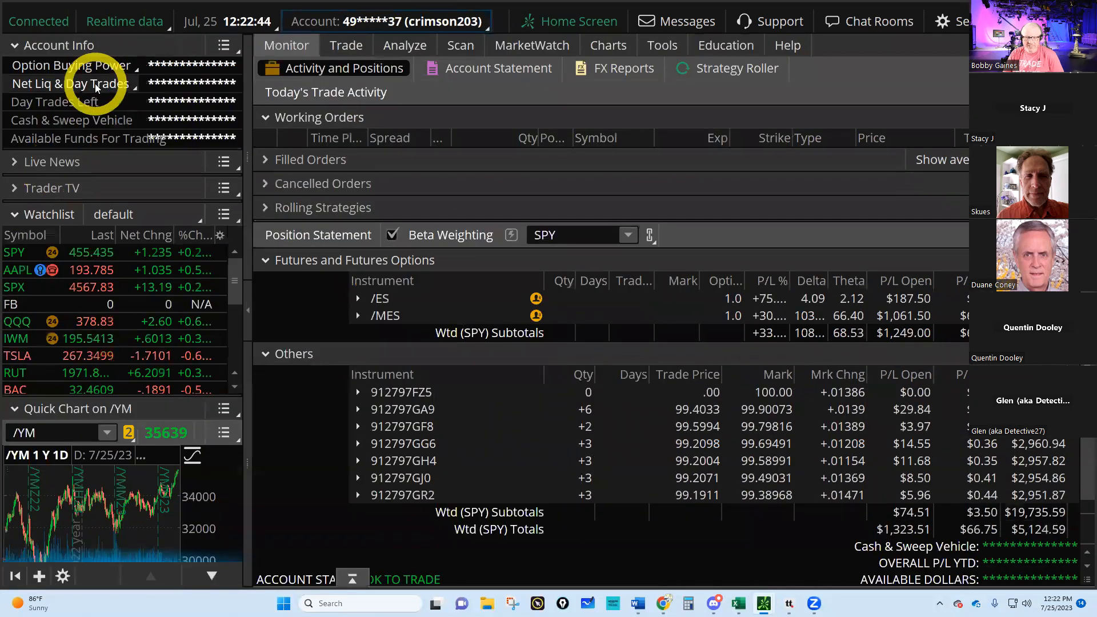
{"action": "left_click", "coordinate": [69, 83]}
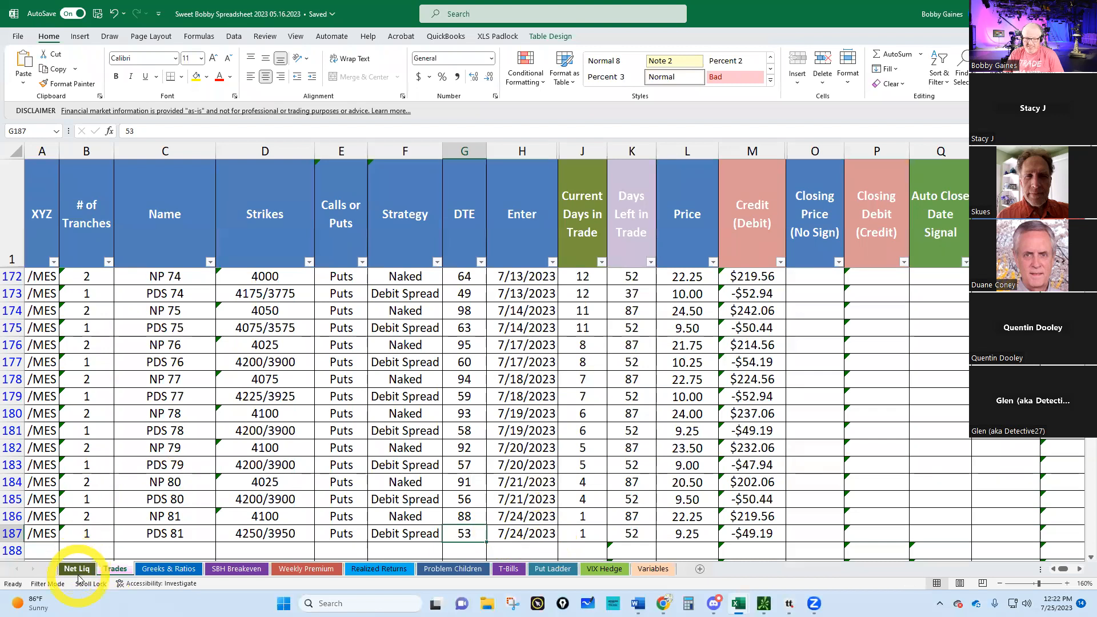
Step: Enter 37072 as the 7/25/2023 net liquidation value on the Net Liq sheet and check the Running P/L
{"action": "left_click", "coordinate": [76, 568]}
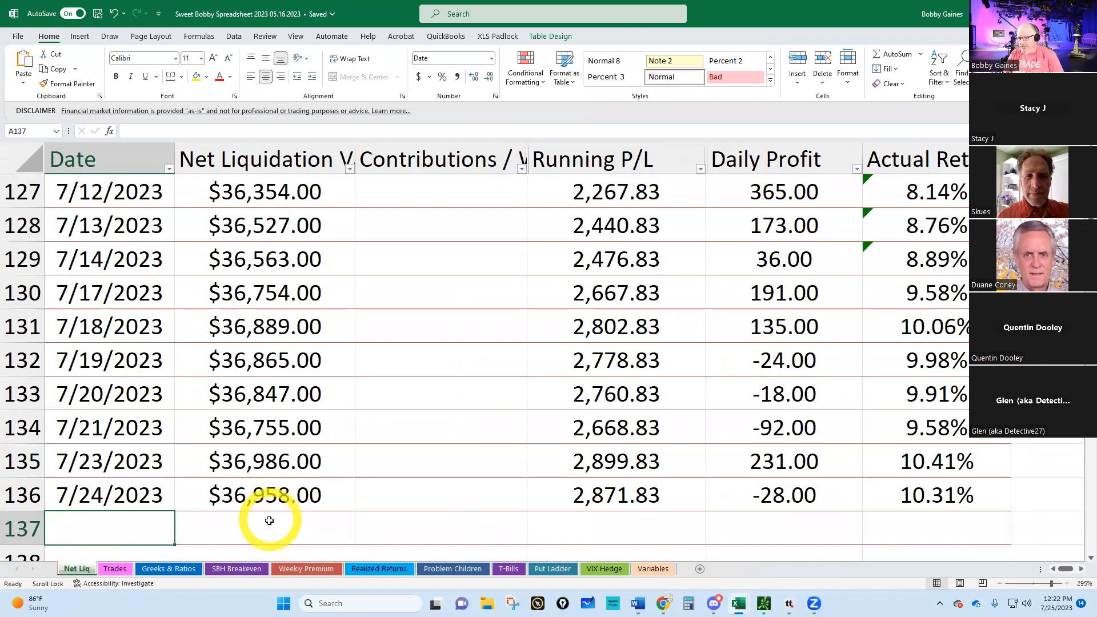
{"action": "type", "text": "37,072.00"}
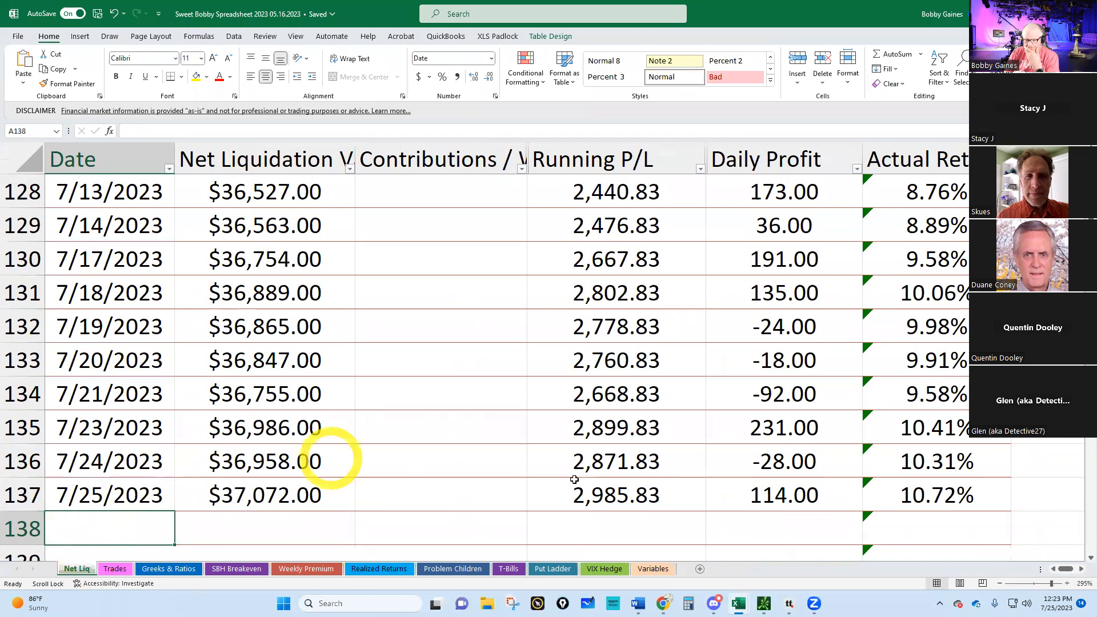
{"action": "left_click", "coordinate": [615, 495]}
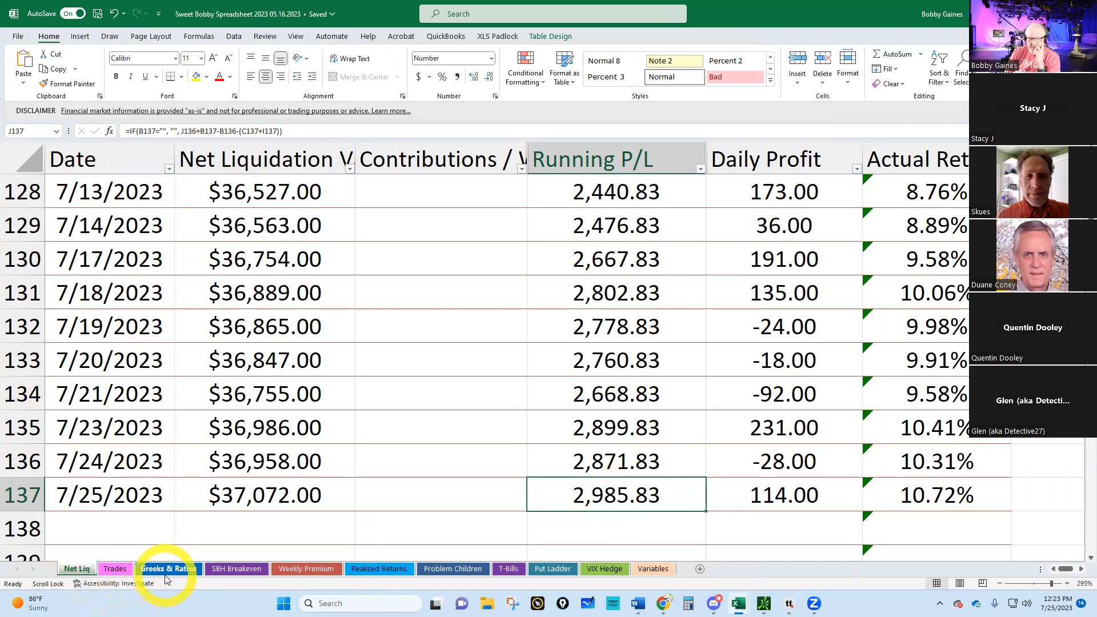
Step: Enter 108 SPY beta deltas and 68 theta in the 7/25 row of Greeks & Ratios
{"action": "left_click", "coordinate": [168, 568]}
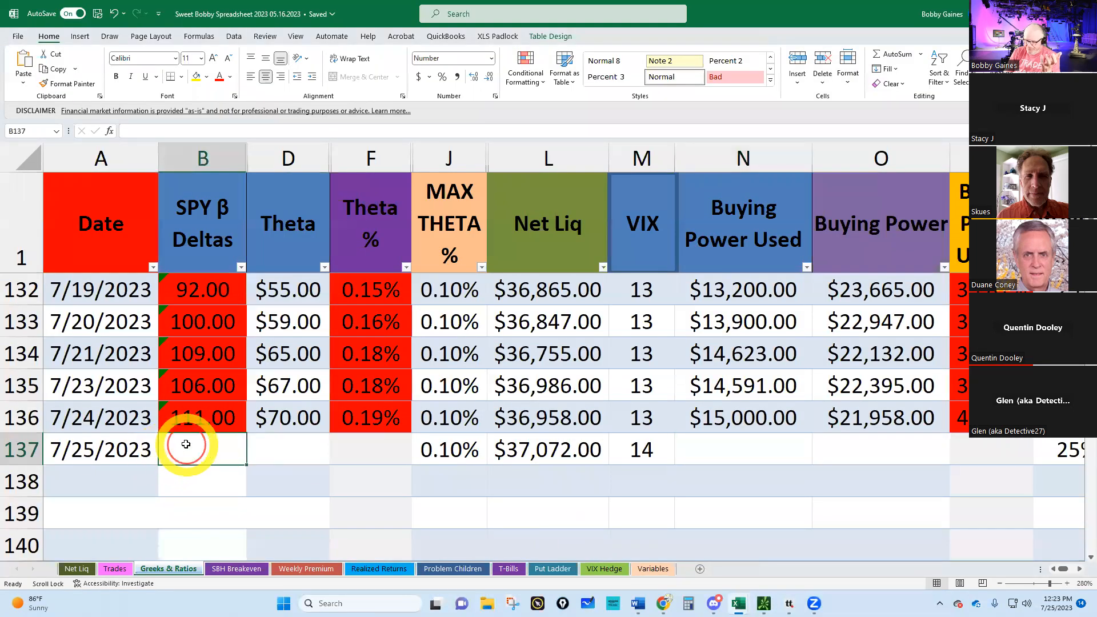
{"action": "type", "text": "108"}
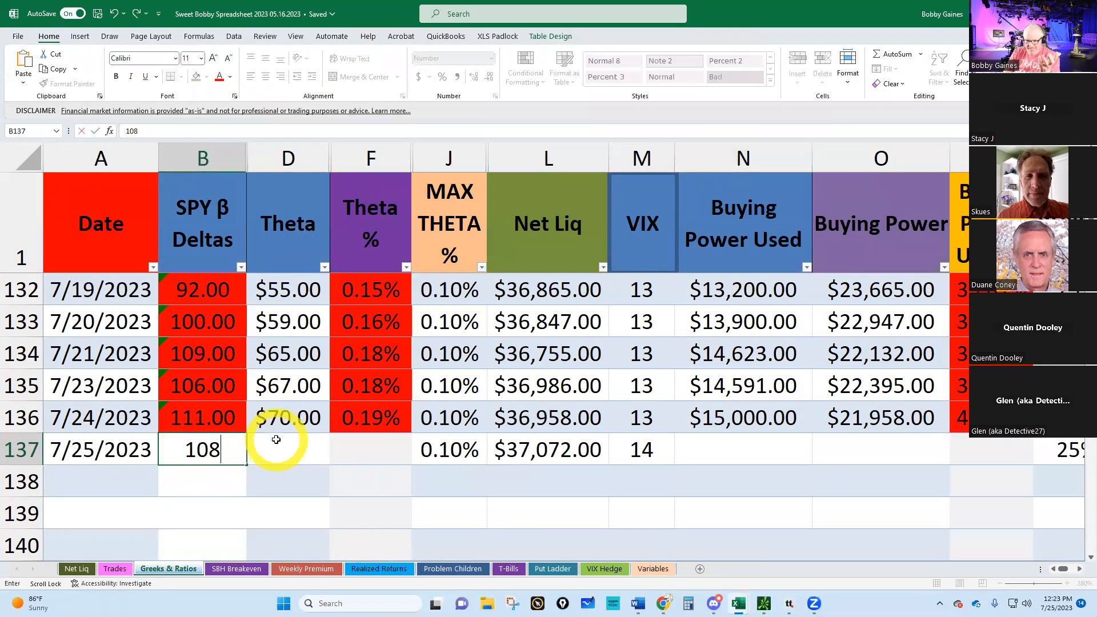
{"action": "type", "text": "68"}
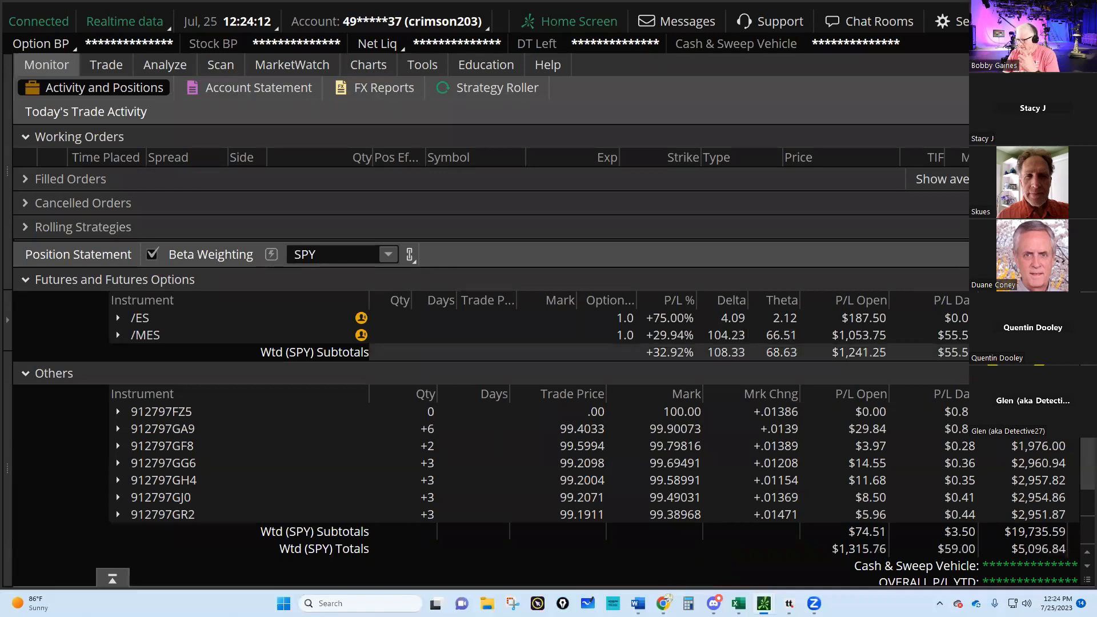
{"action": "mouse_move", "coordinate": [738, 602]}
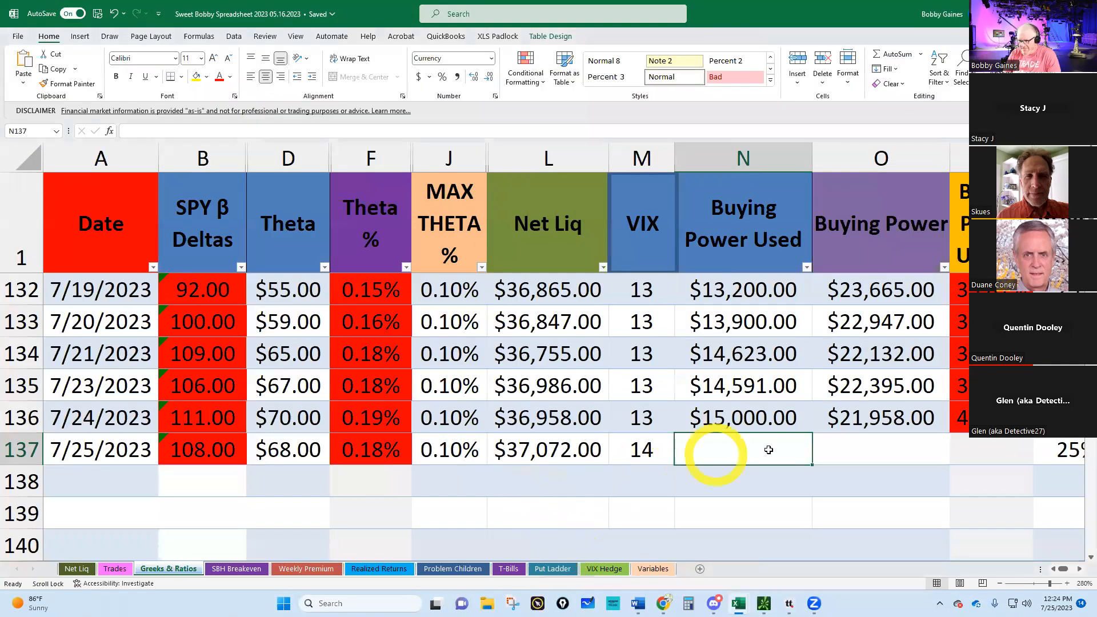
Step: Enter 14636 buying power used on Greeks & Ratios and correct the Net Liq 7/25 value typo
{"action": "type", "text": "1463"}
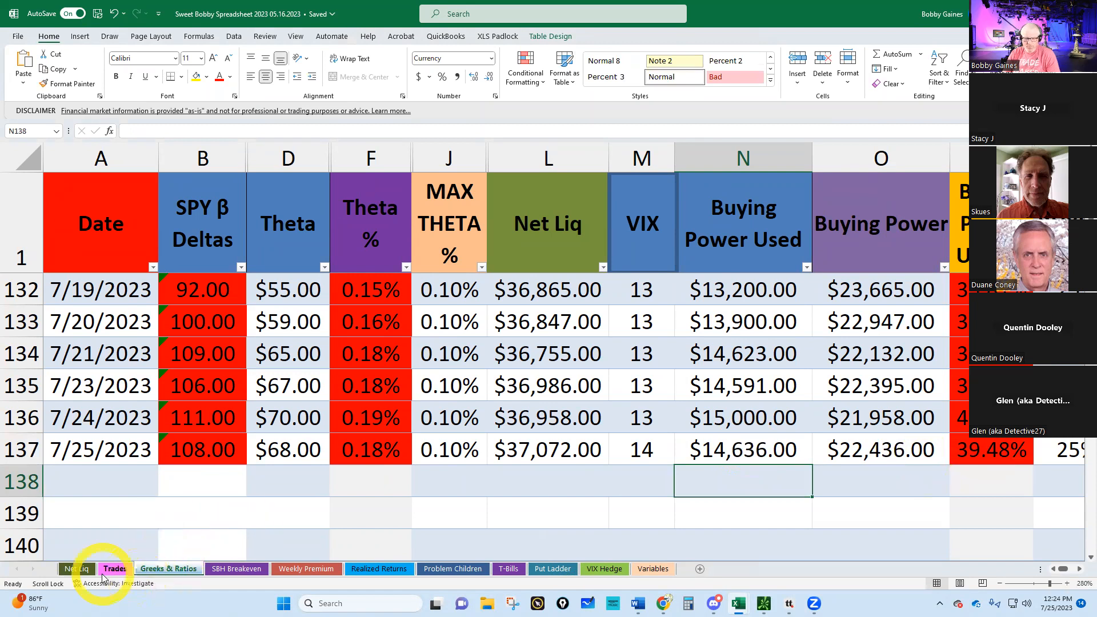
{"action": "left_click", "coordinate": [75, 568]}
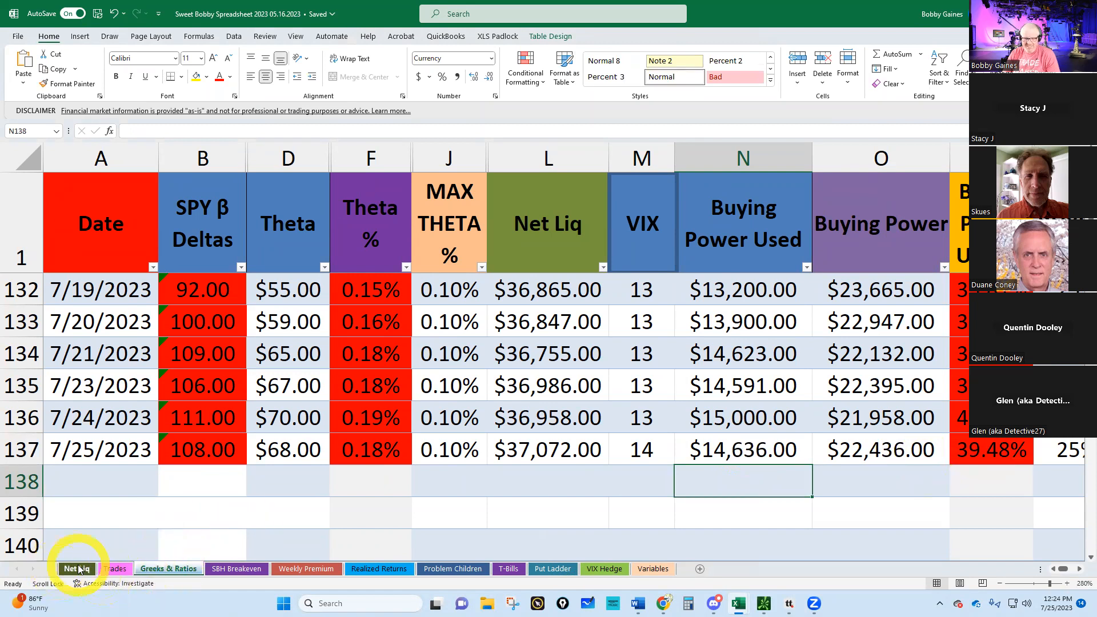
{"action": "left_click", "coordinate": [75, 568]}
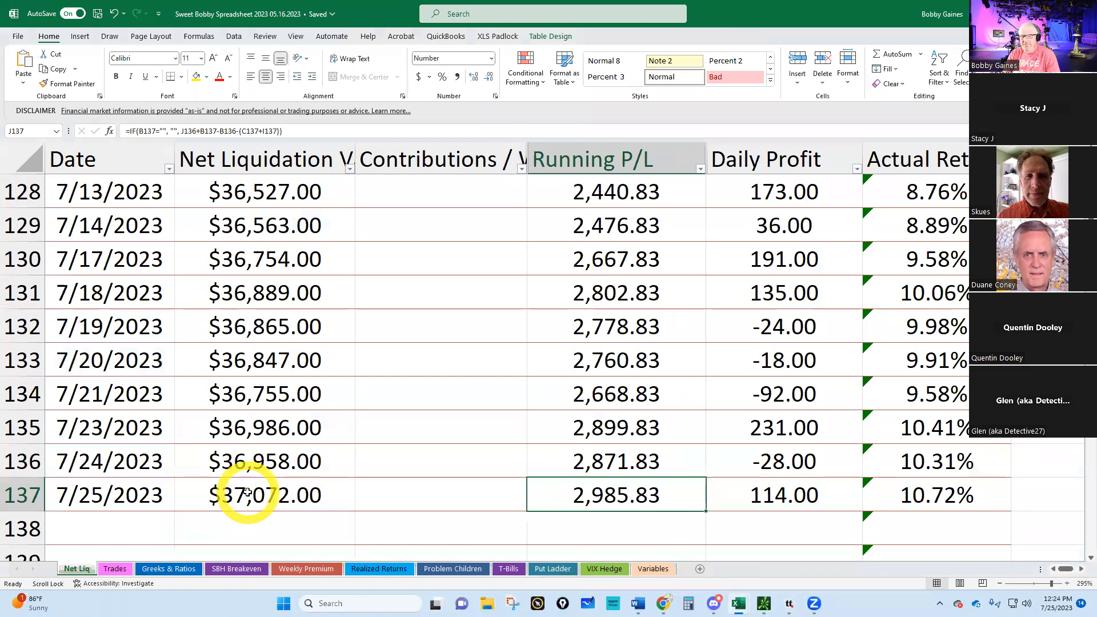
{"action": "type", "text": "33"}
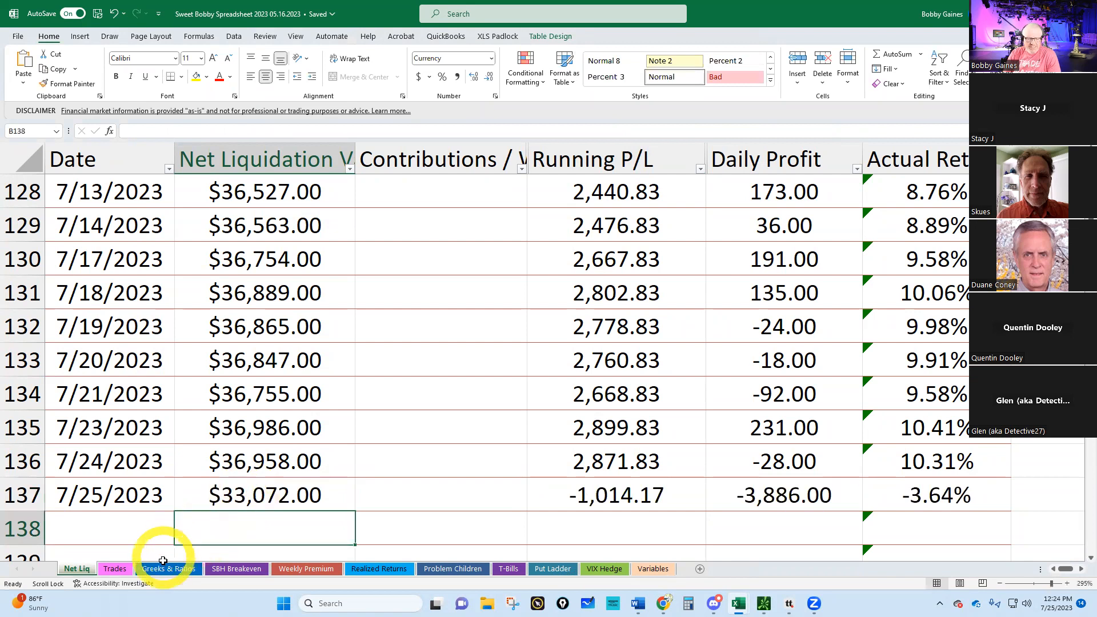
{"action": "left_click", "coordinate": [168, 568]}
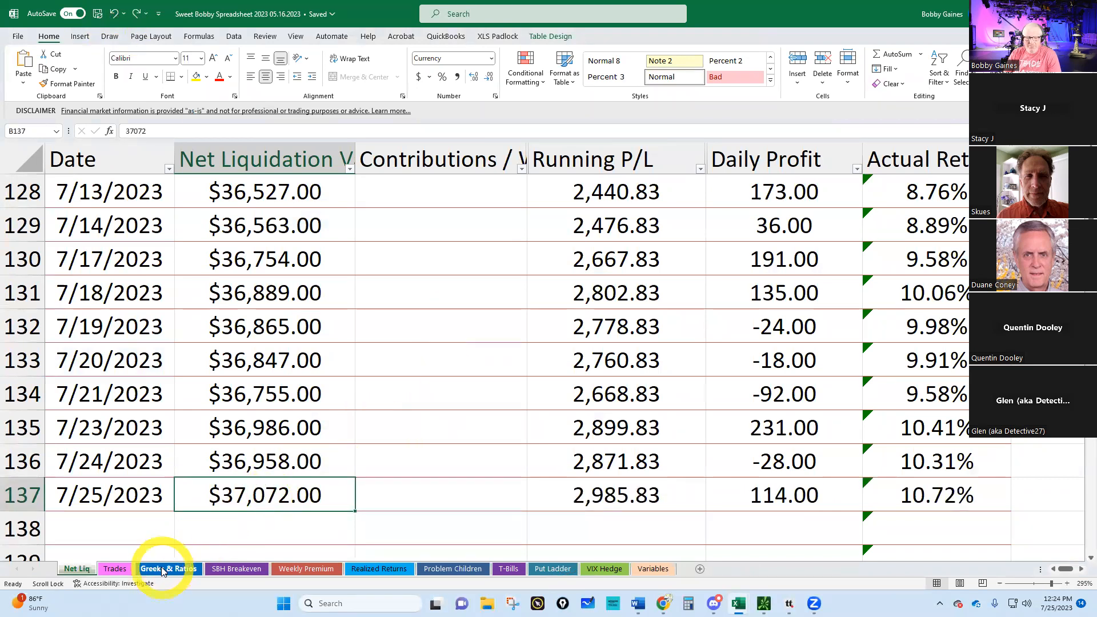
Step: Return to the Greeks & Ratios sheet showing the completed 7/25 row
{"action": "left_click", "coordinate": [168, 568]}
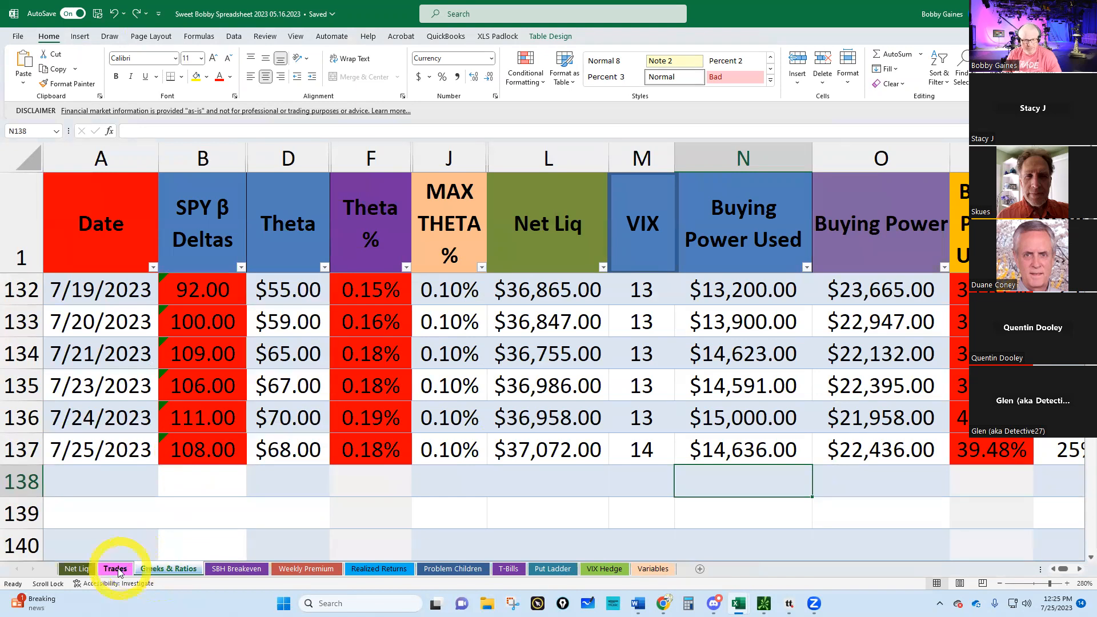
Step: Review the open /MES naked put and debit spread rows on the Trades sheet
{"action": "left_click", "coordinate": [114, 568]}
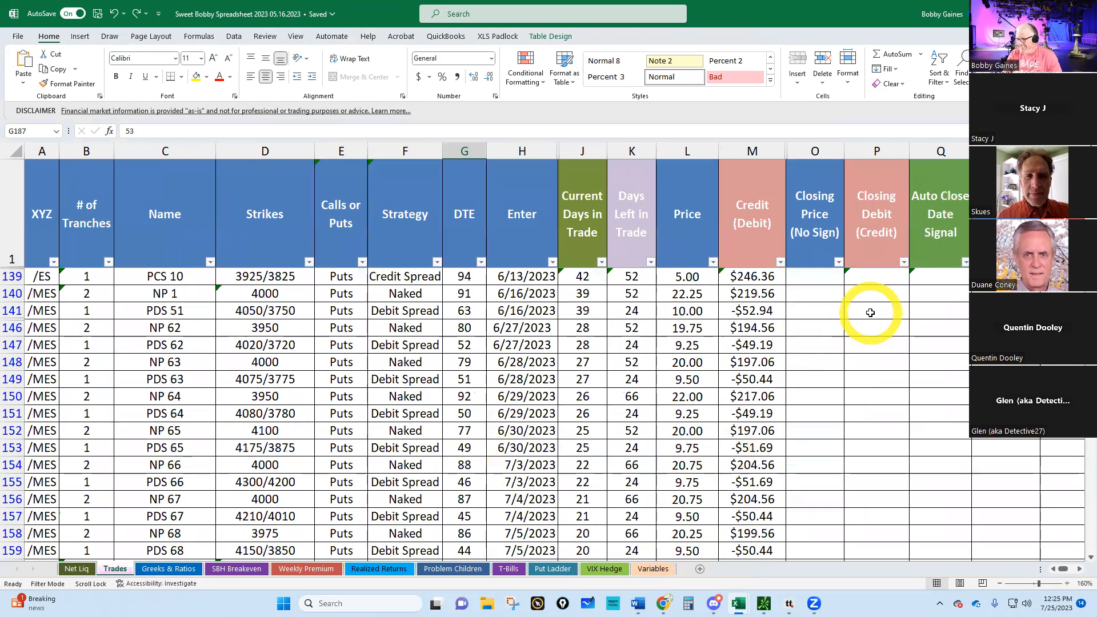
{"action": "scroll", "scroll_direction": "down", "scroll_amount": 3}
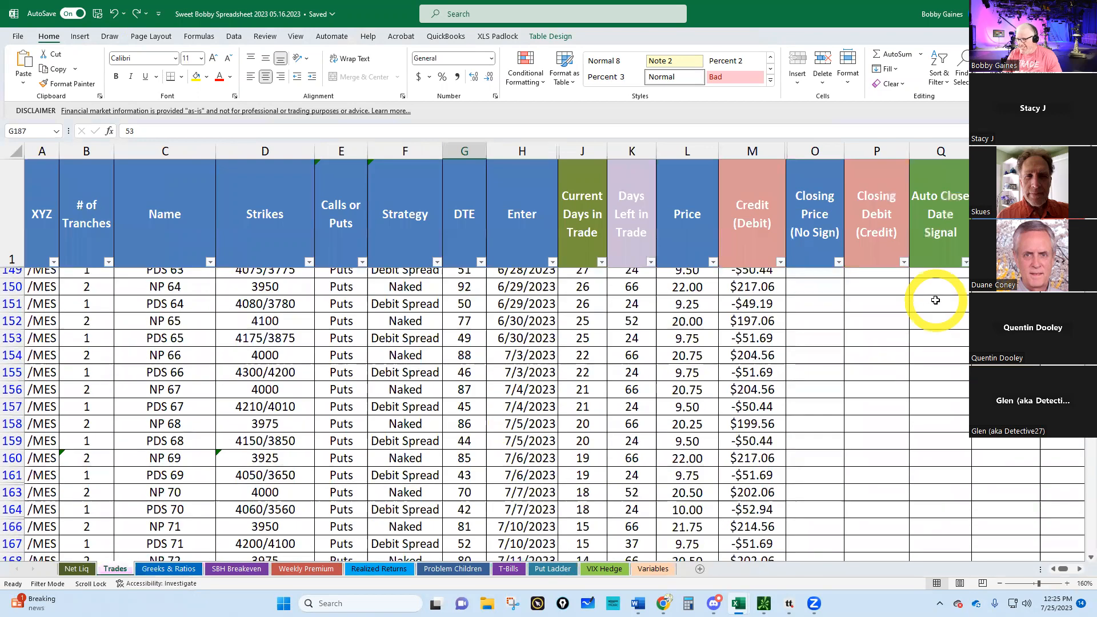
{"action": "scroll", "scroll_direction": "down", "scroll_amount": 3}
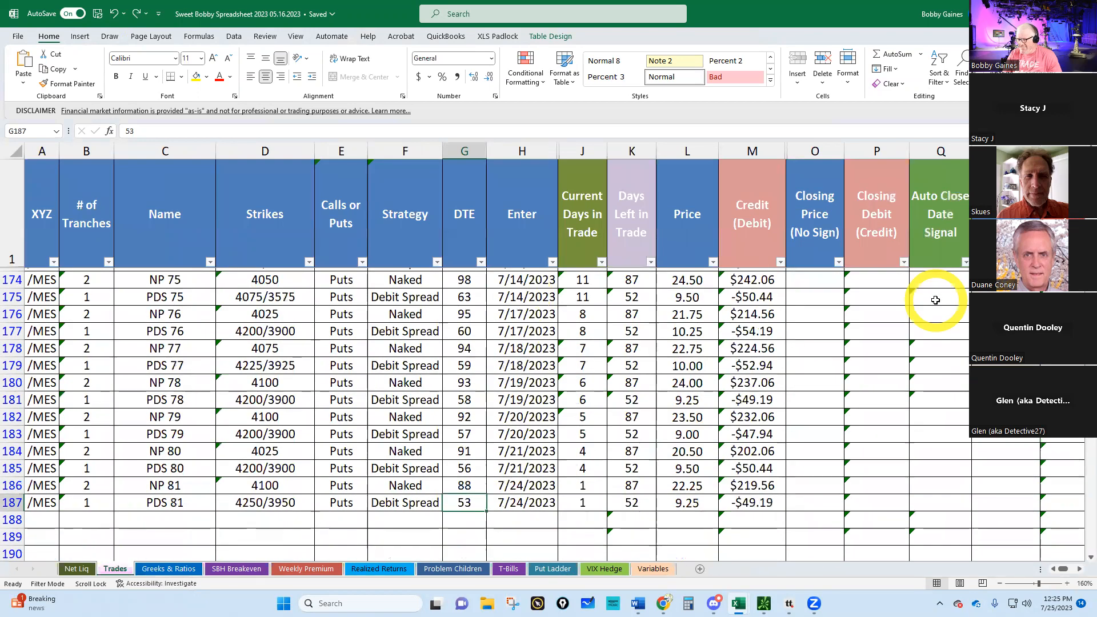
{"action": "scroll", "scroll_direction": "up", "scroll_amount": 3}
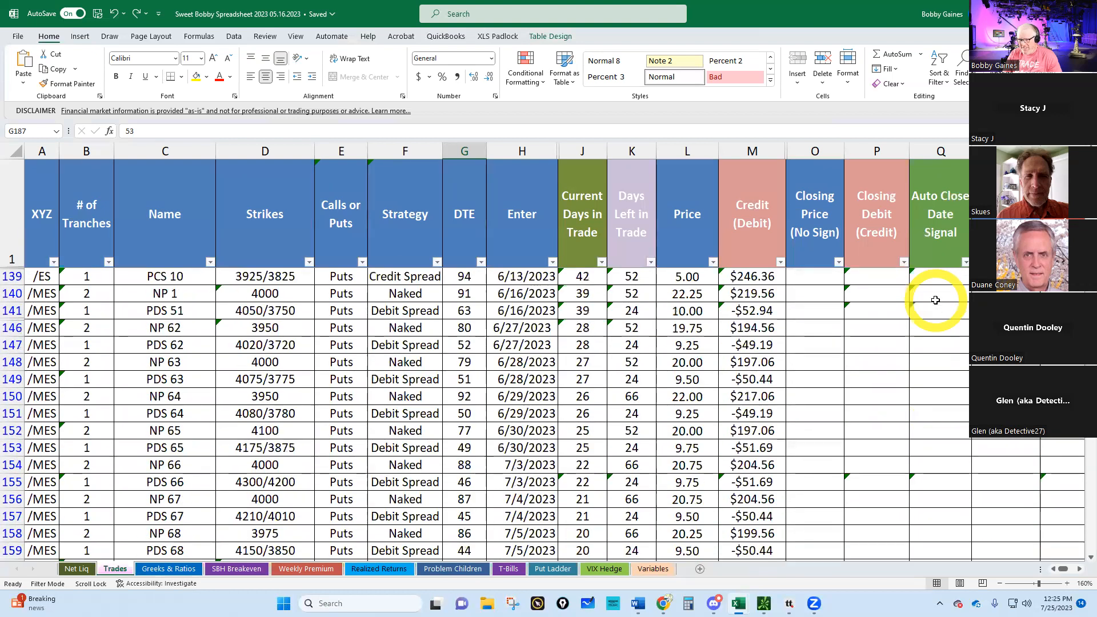
{"action": "mouse_move", "coordinate": [603, 304]}
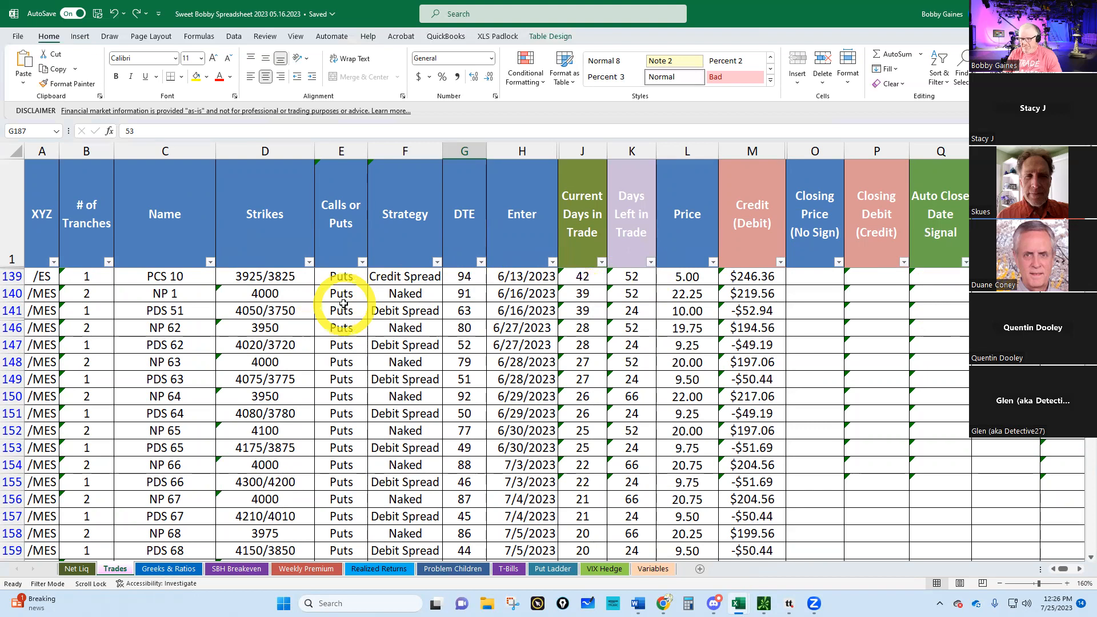
{"action": "scroll", "scroll_direction": "down", "scroll_amount": 3}
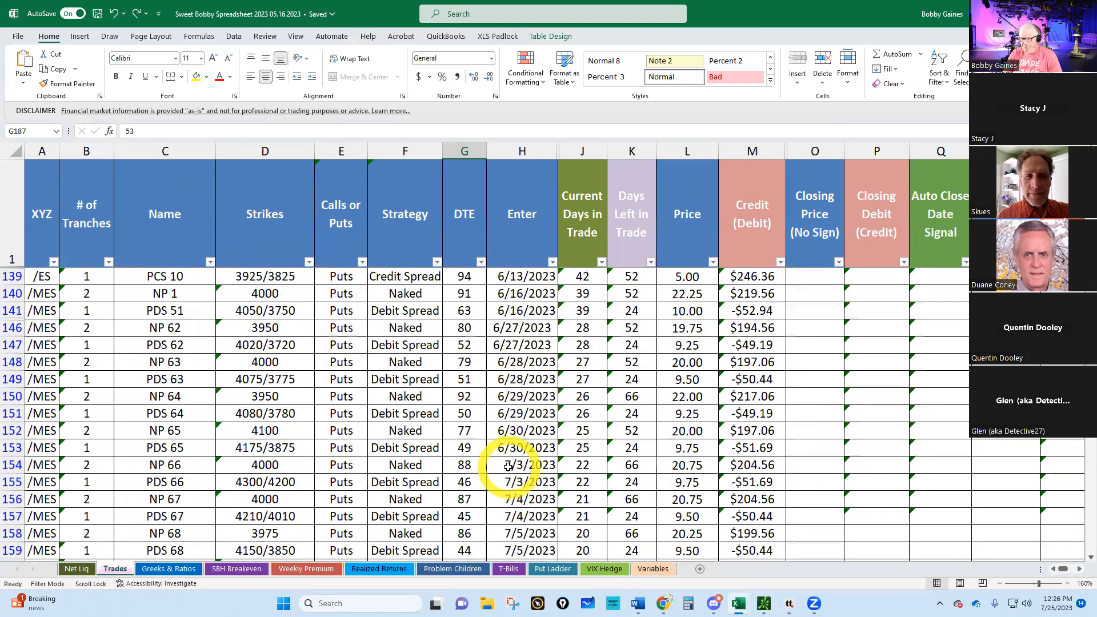
{"action": "mouse_move", "coordinate": [738, 603]}
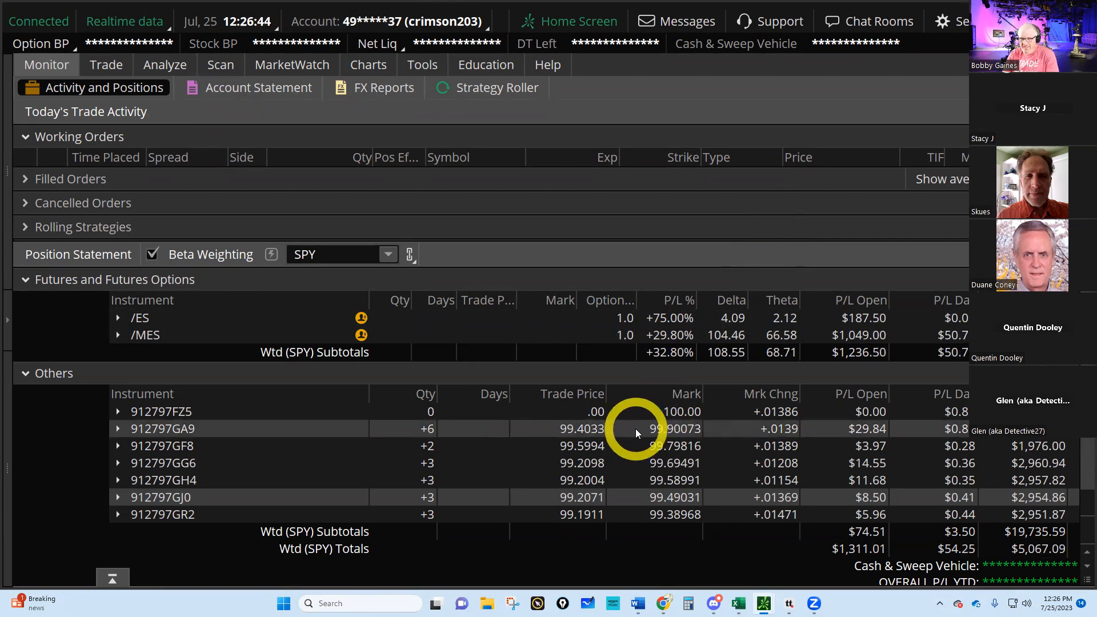
Step: Build a one-lot /MES 4260/3960 put vertical from the chain and raise its debit limit near 9.05
{"action": "left_click", "coordinate": [105, 64]}
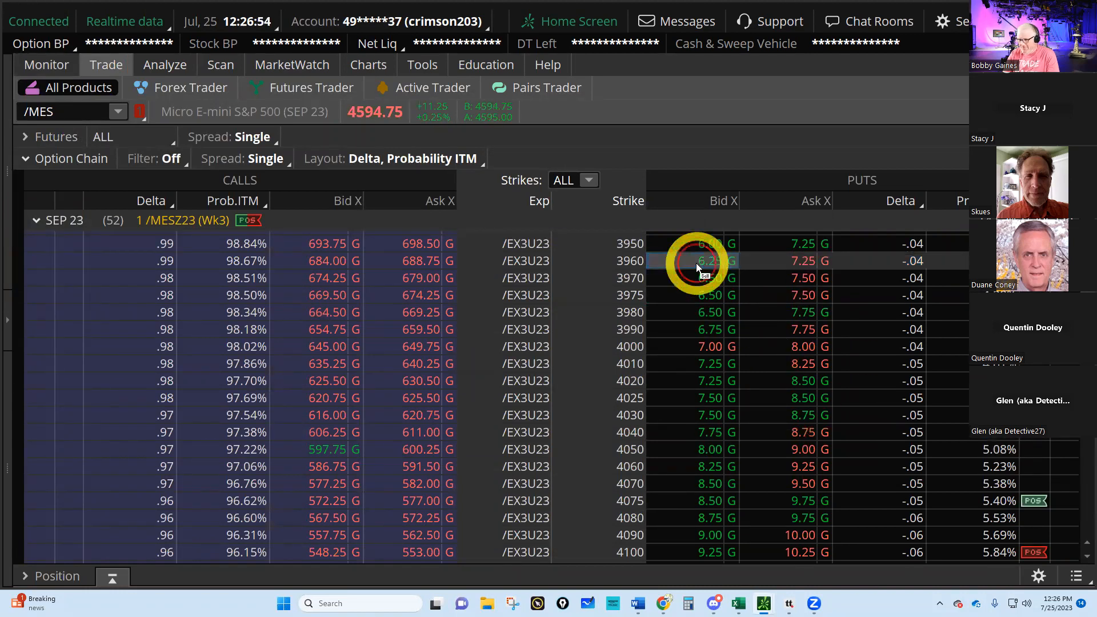
{"action": "left_click", "coordinate": [706, 260]}
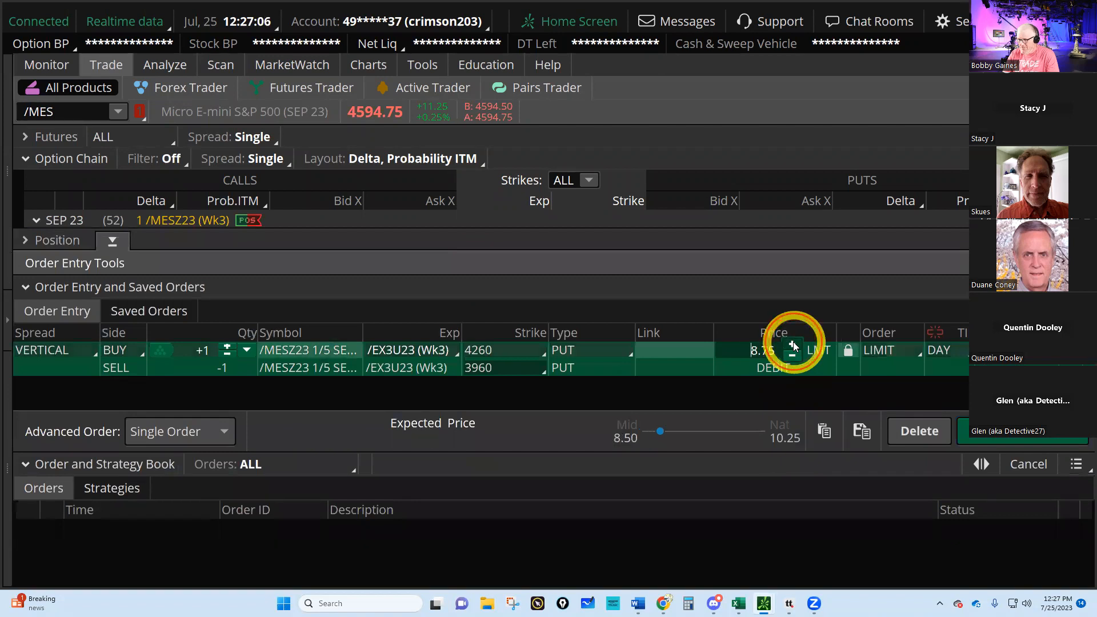
{"action": "left_click", "coordinate": [791, 344]}
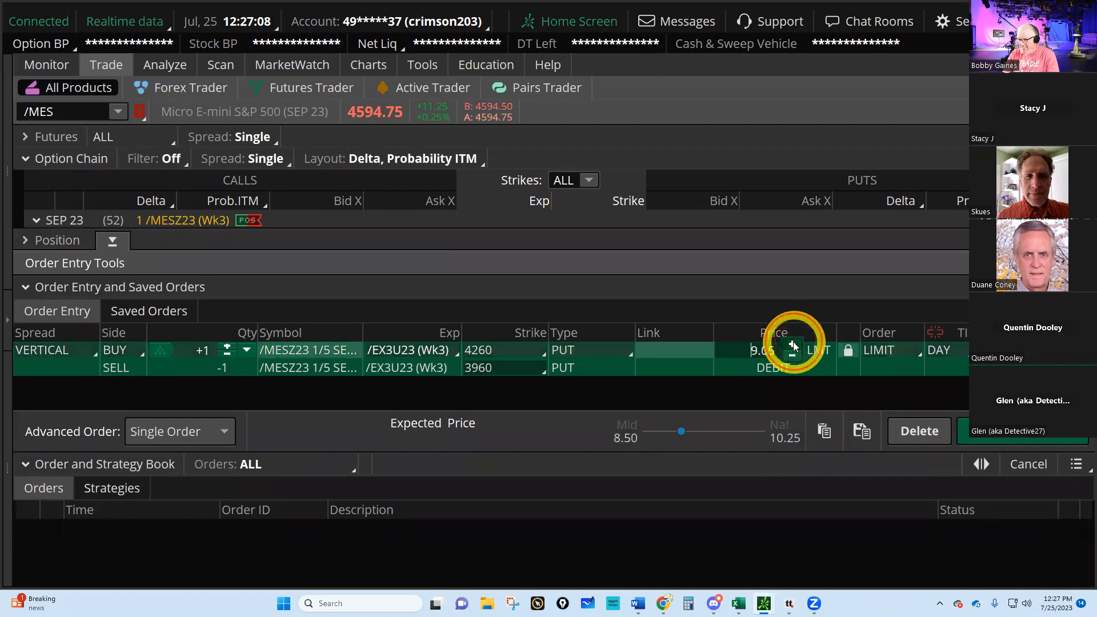
{"action": "left_click", "coordinate": [791, 345]}
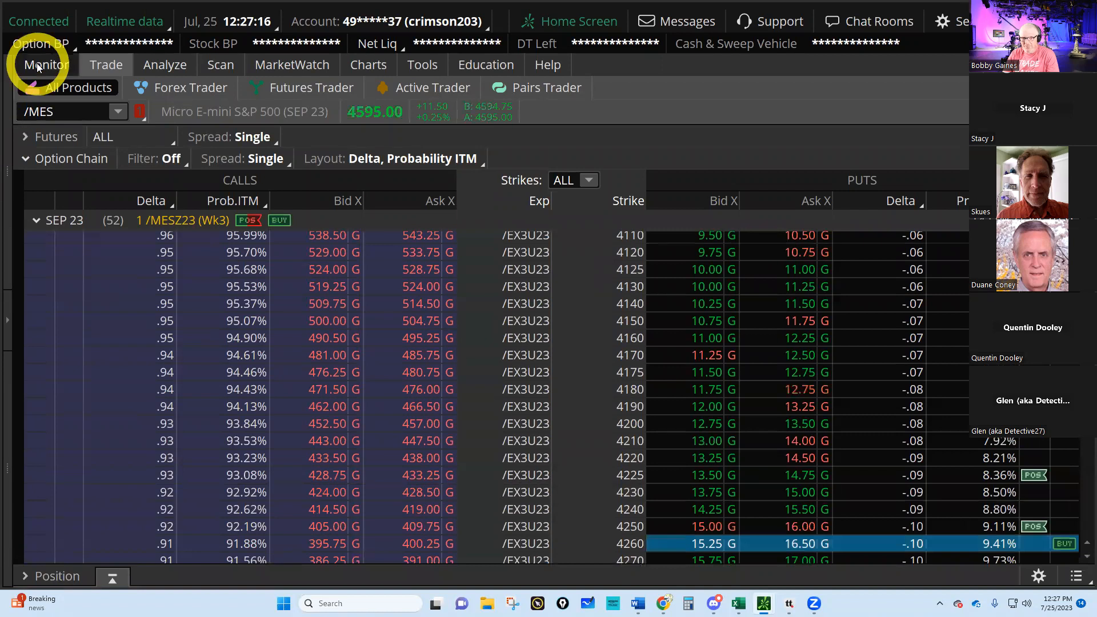
Step: Cancel/replace the working 4260/3960 put vertical at 9.25 and collapse the SEP 23 strikes
{"action": "left_click", "coordinate": [46, 64]}
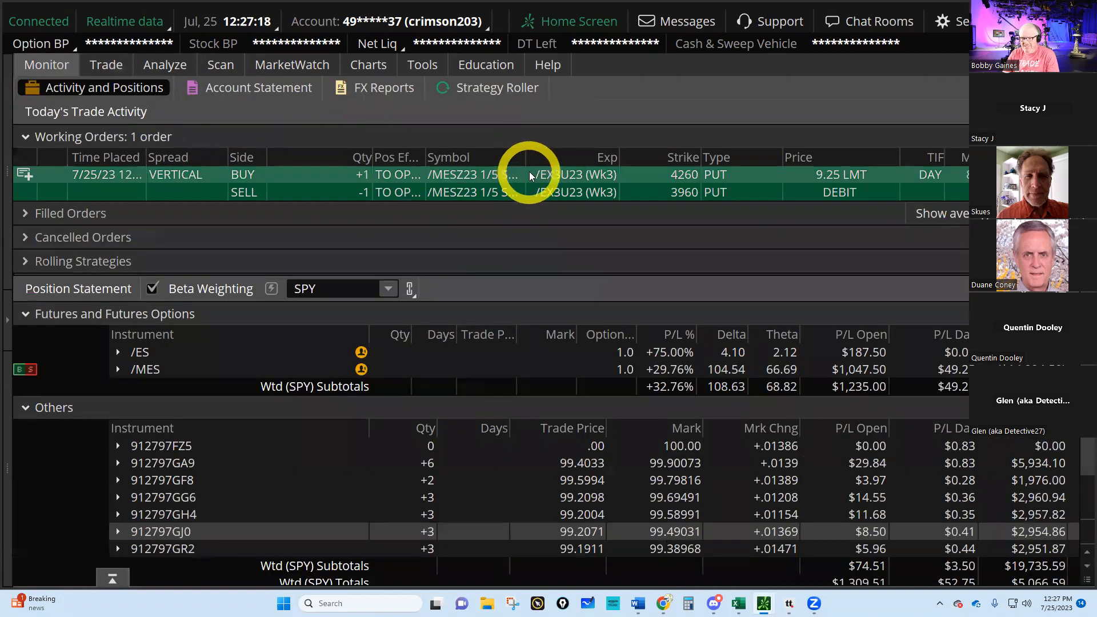
{"action": "right_click", "coordinate": [528, 183]}
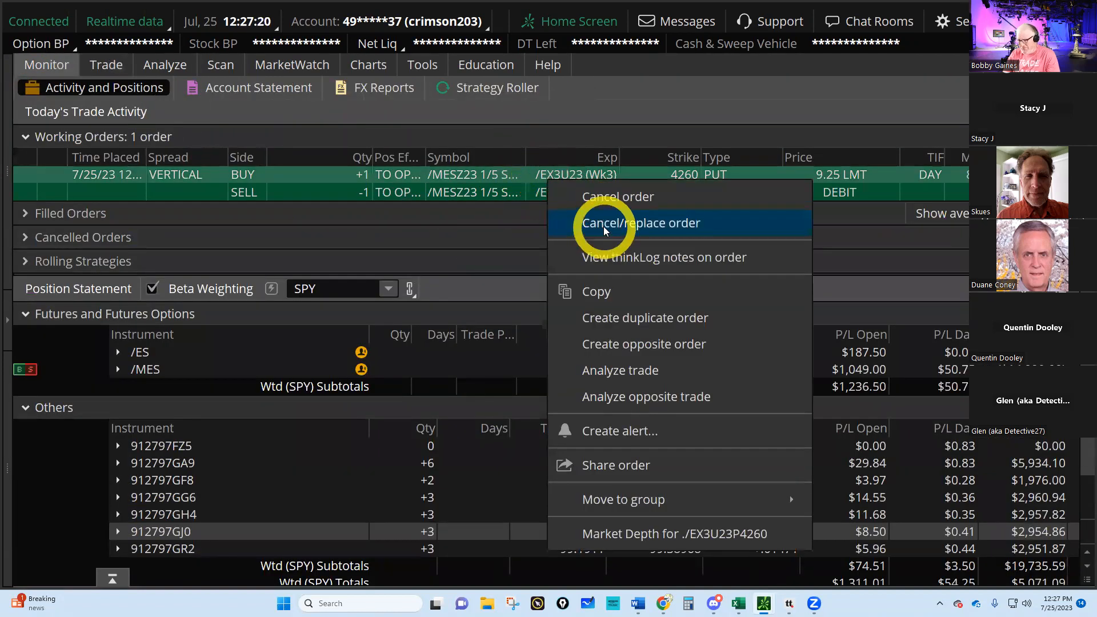
{"action": "left_click", "coordinate": [640, 222]}
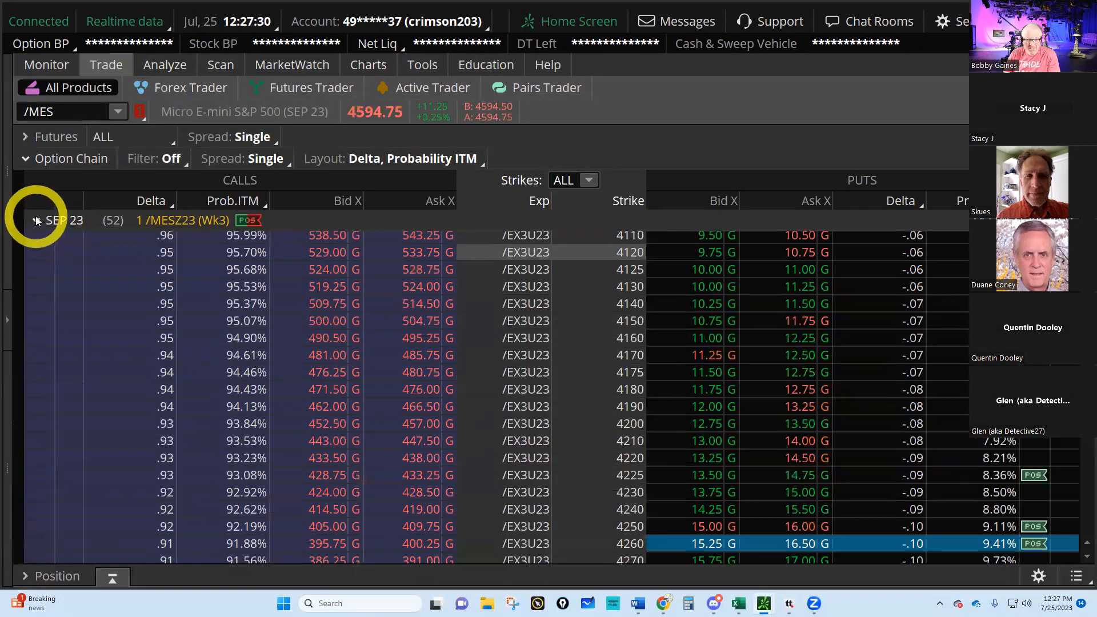
{"action": "left_click", "coordinate": [36, 220]}
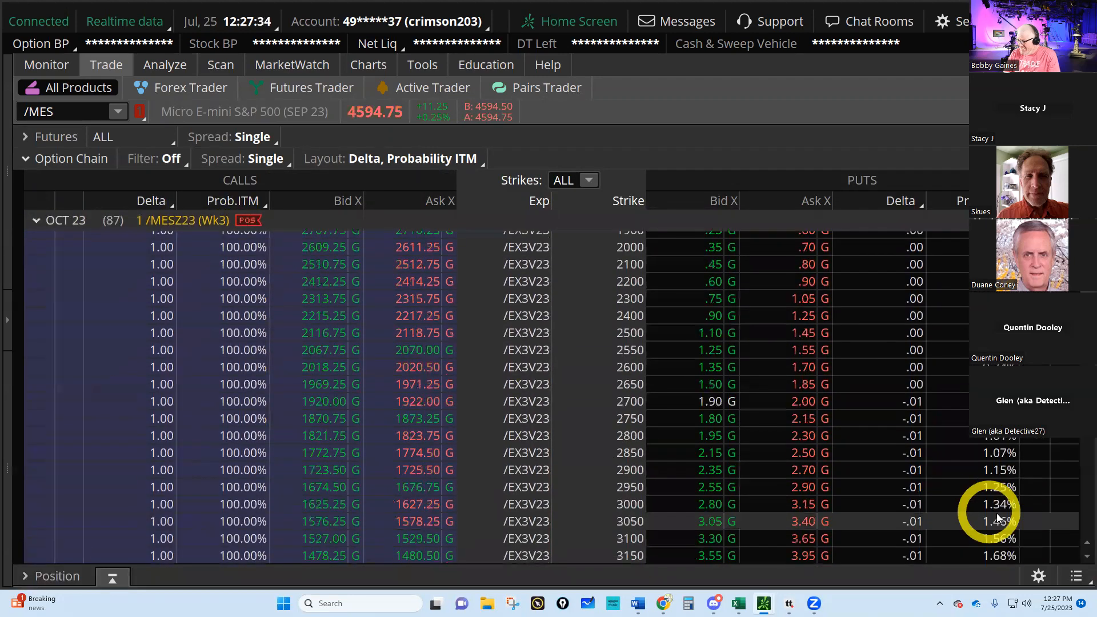
Step: Sell two October /MES 4100 puts to open at a 21.50 limit
{"action": "scroll", "scroll_direction": "down", "scroll_amount": 3}
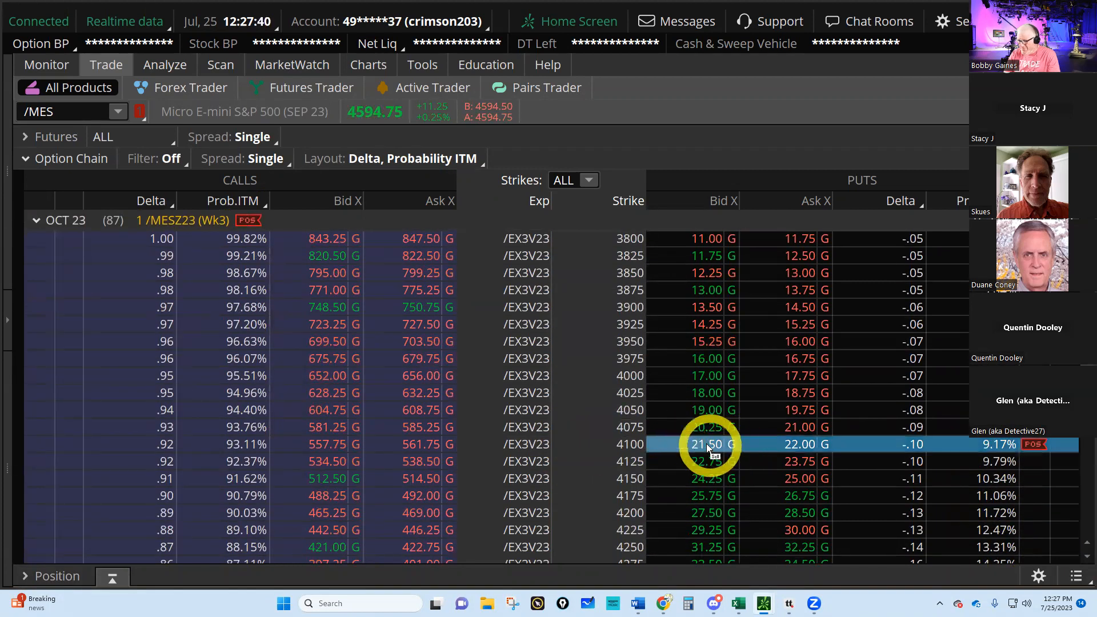
{"action": "left_click", "coordinate": [707, 445]}
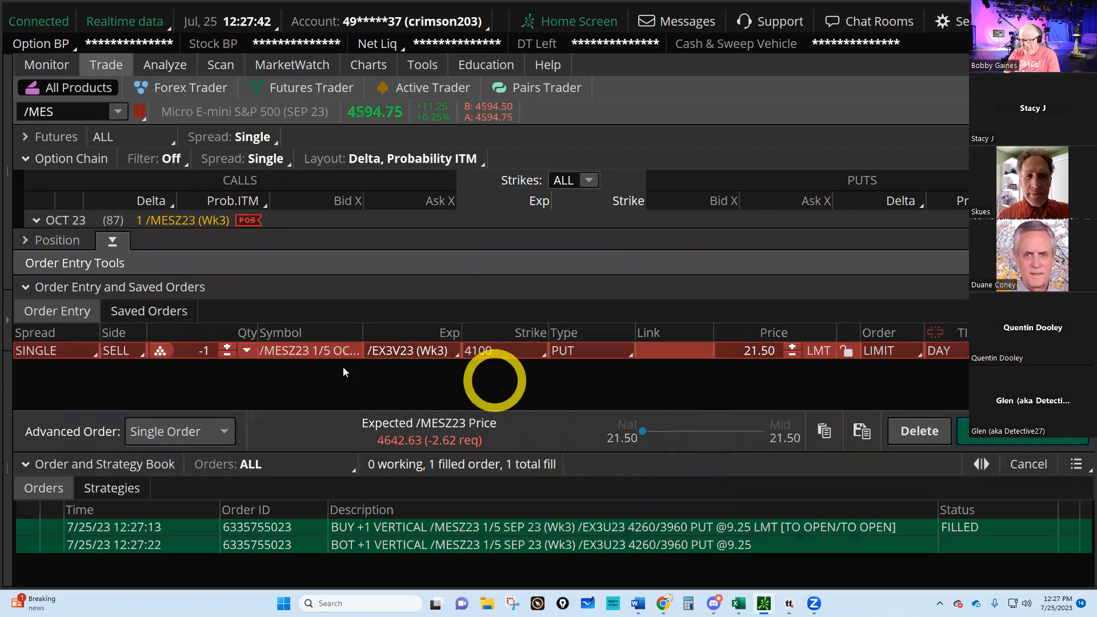
{"action": "left_click", "coordinate": [226, 345]}
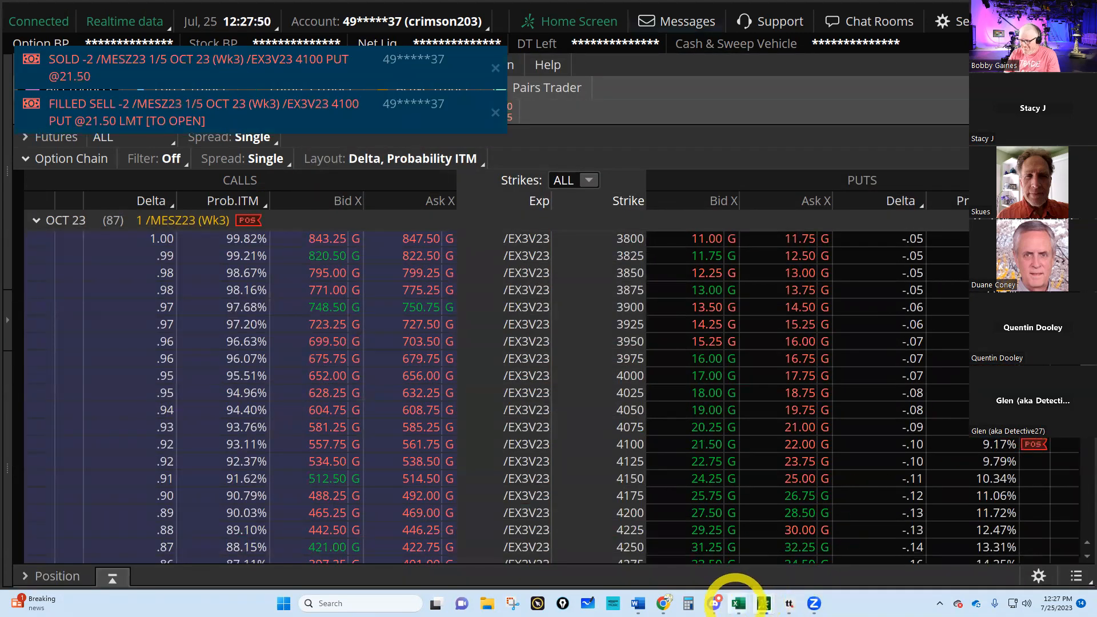
{"action": "mouse_move", "coordinate": [737, 602]}
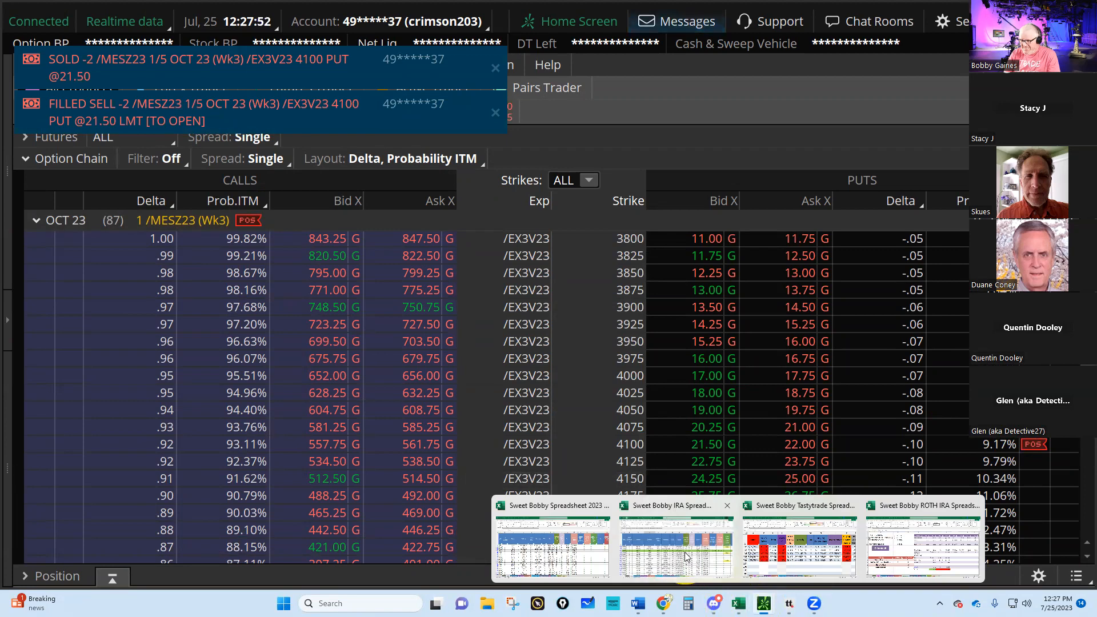
Step: Copy the two new 7/25 trade rows, NP 82 and PDS 82, from the IRA workbook
{"action": "left_click", "coordinate": [674, 546]}
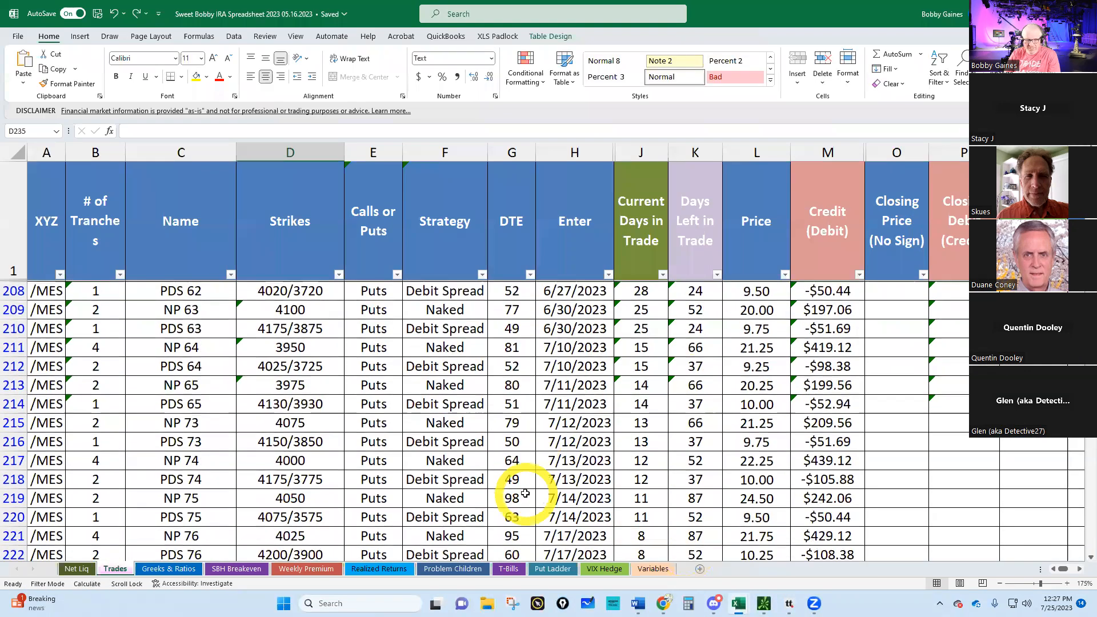
{"action": "scroll", "scroll_direction": "down", "scroll_amount": 3}
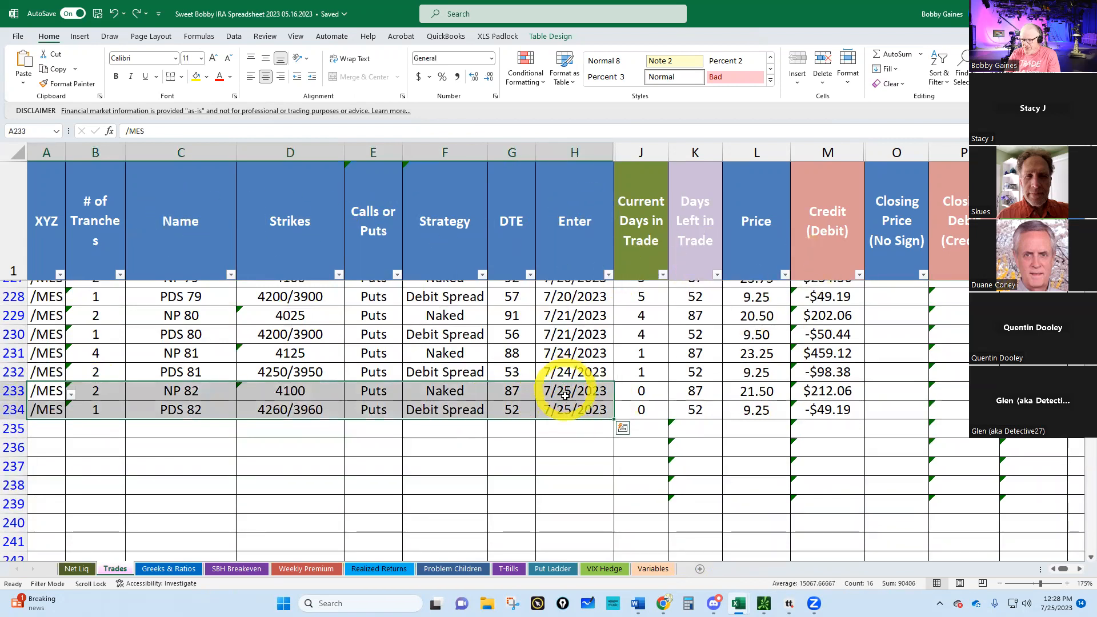
{"action": "right_click", "coordinate": [574, 390]}
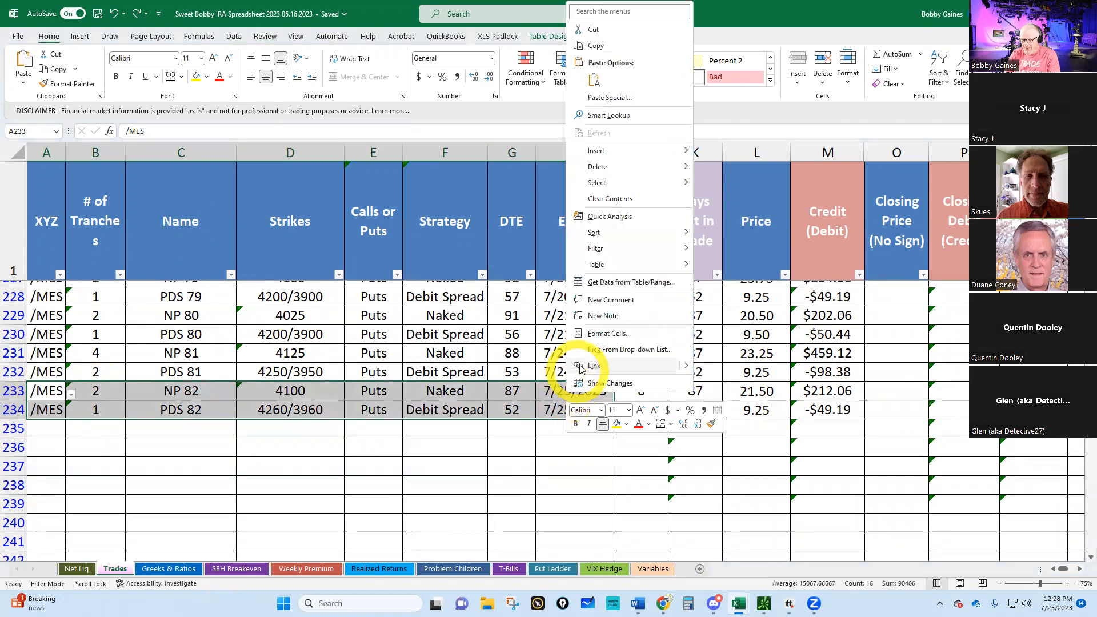
{"action": "mouse_move", "coordinate": [600, 45]}
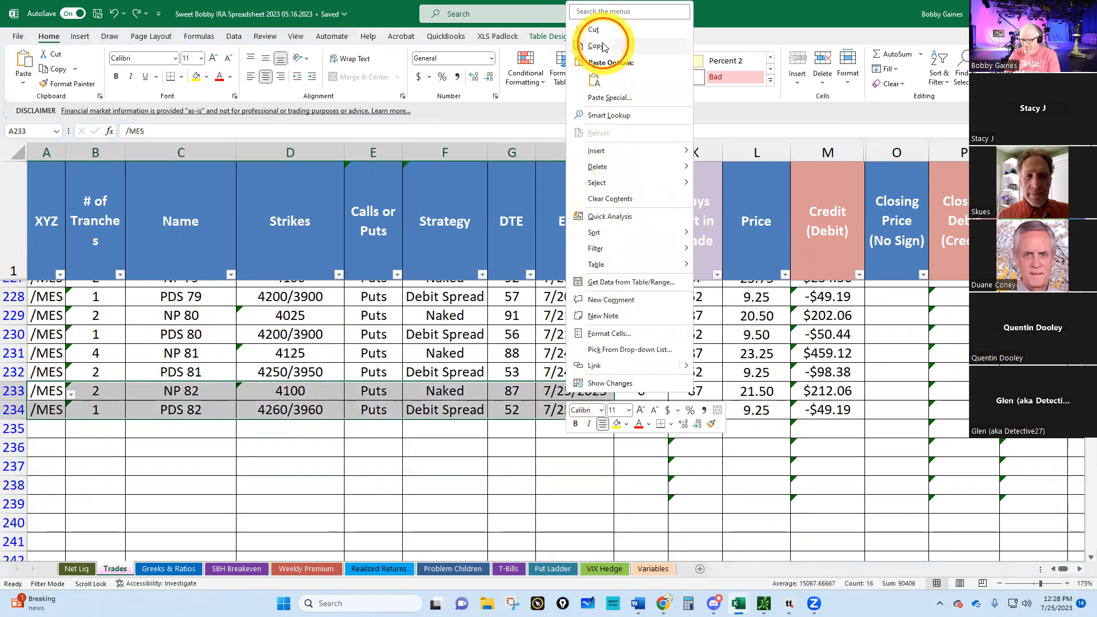
{"action": "left_click", "coordinate": [596, 45]}
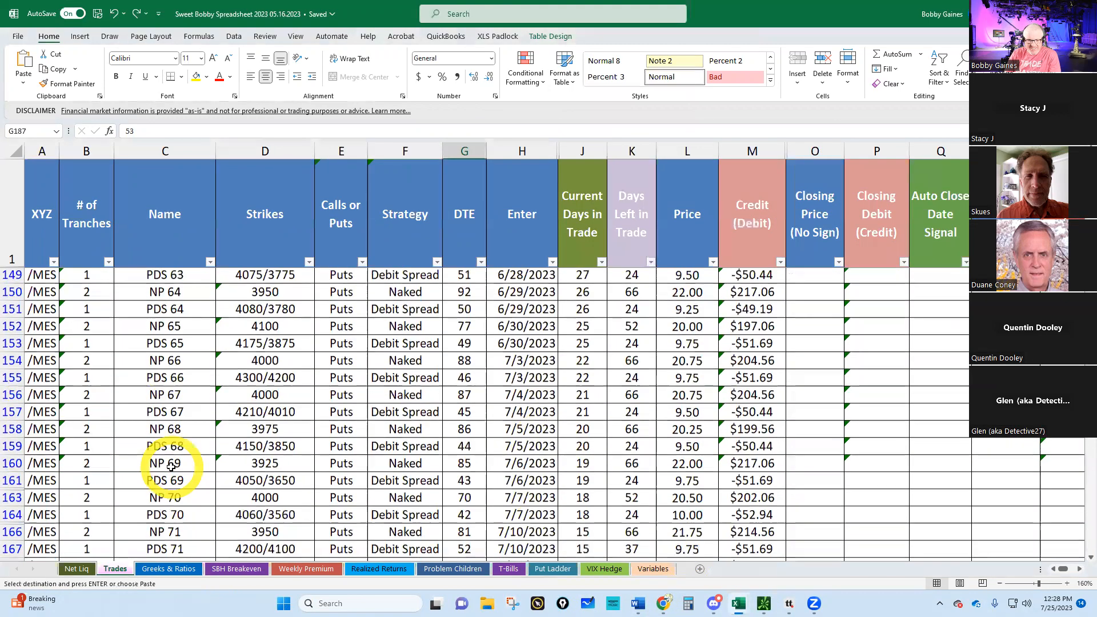
Step: Paste them into the other workbook's Trades sheet with prices 21.50 and 9.25
{"action": "scroll", "scroll_direction": "down", "scroll_amount": 3}
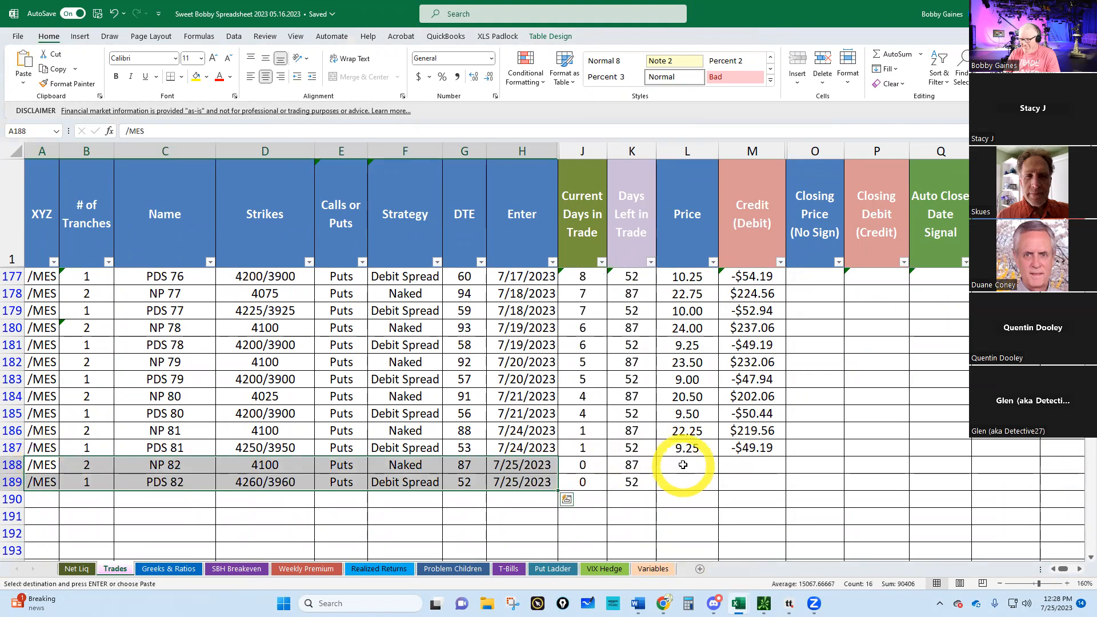
{"action": "type", "text": "21.50"}
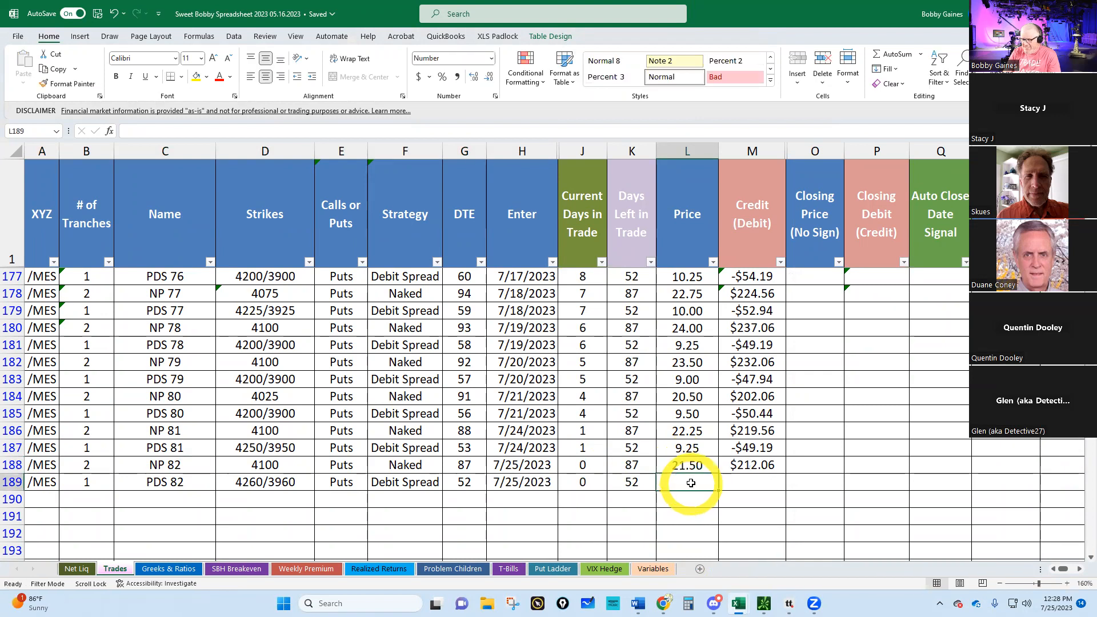
{"action": "type", "text": "9.25"}
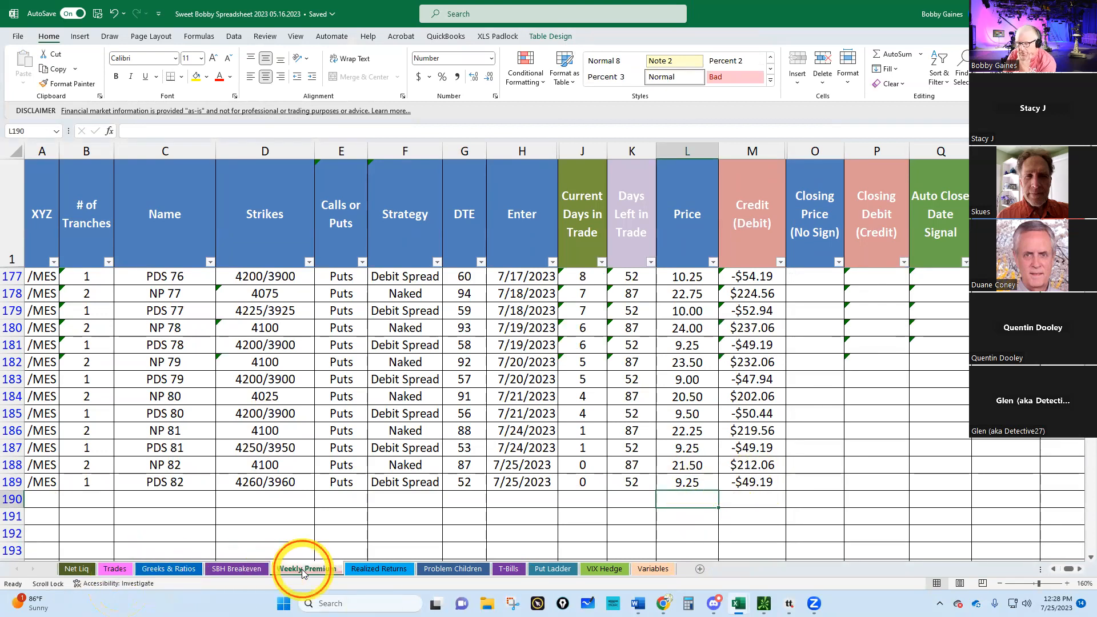
Step: Review the Weekly Premium sheet showing Week 30's $333.24 sold and $15,427.55 year total
{"action": "left_click", "coordinate": [306, 568]}
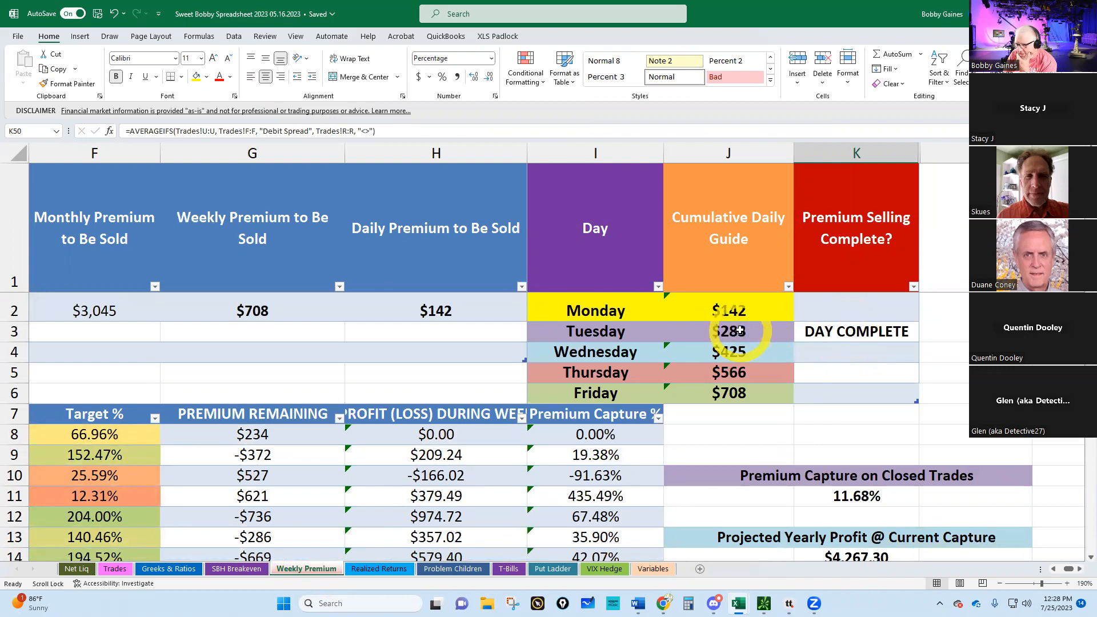
{"action": "scroll", "scroll_direction": "down", "scroll_amount": 3}
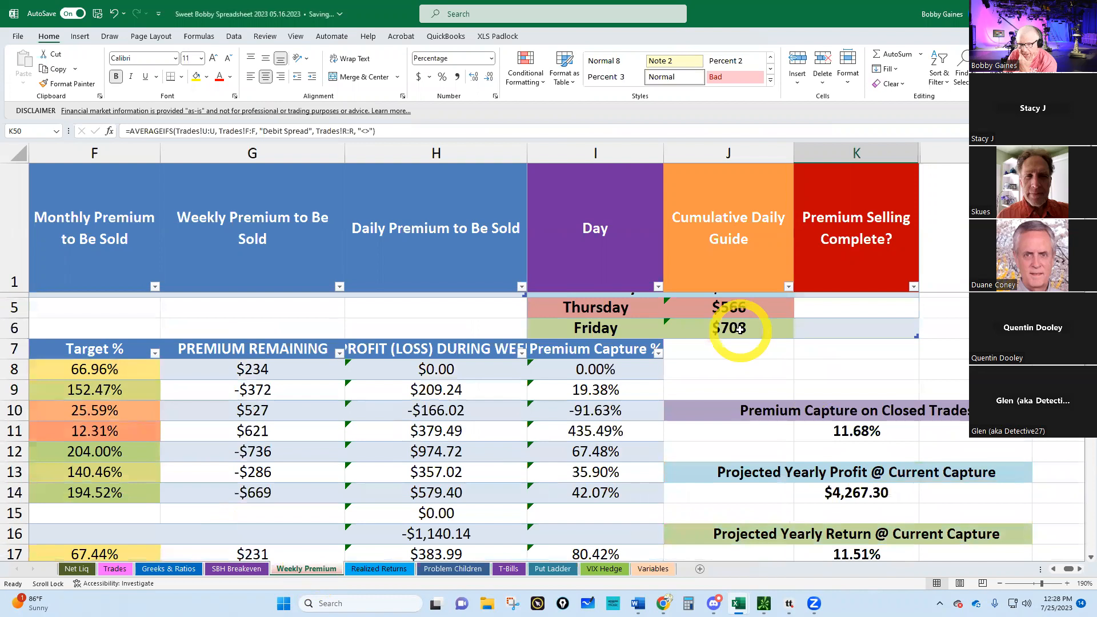
{"action": "scroll", "scroll_direction": "down", "scroll_amount": 3}
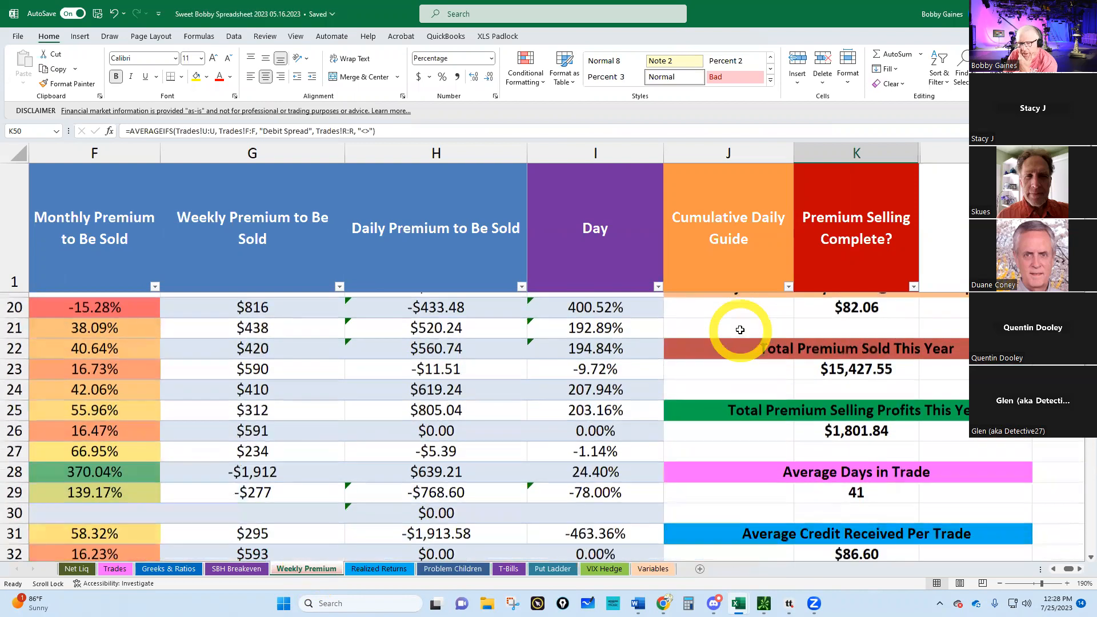
{"action": "scroll", "scroll_direction": "down", "scroll_amount": 3}
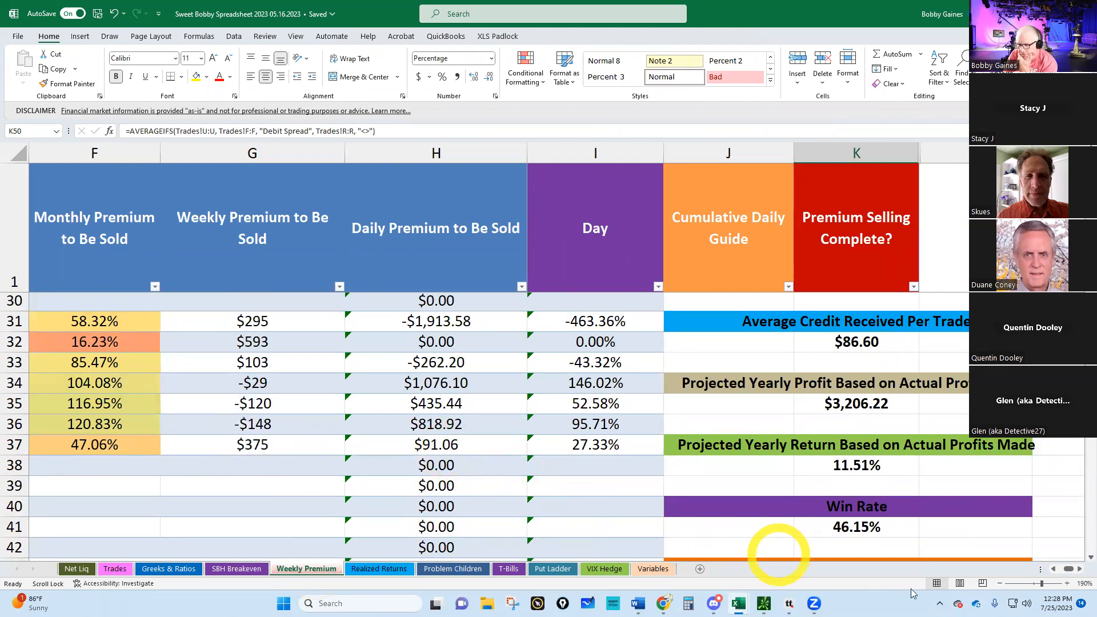
{"action": "scroll", "scroll_direction": "left", "scroll_amount": 3}
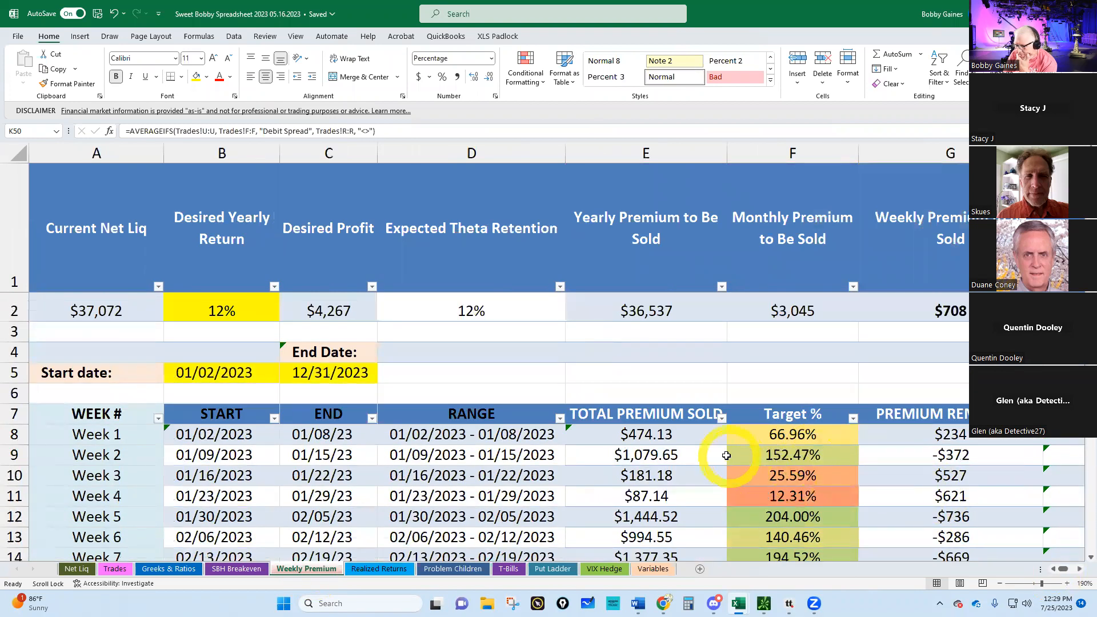
{"action": "scroll", "scroll_direction": "down", "scroll_amount": 3}
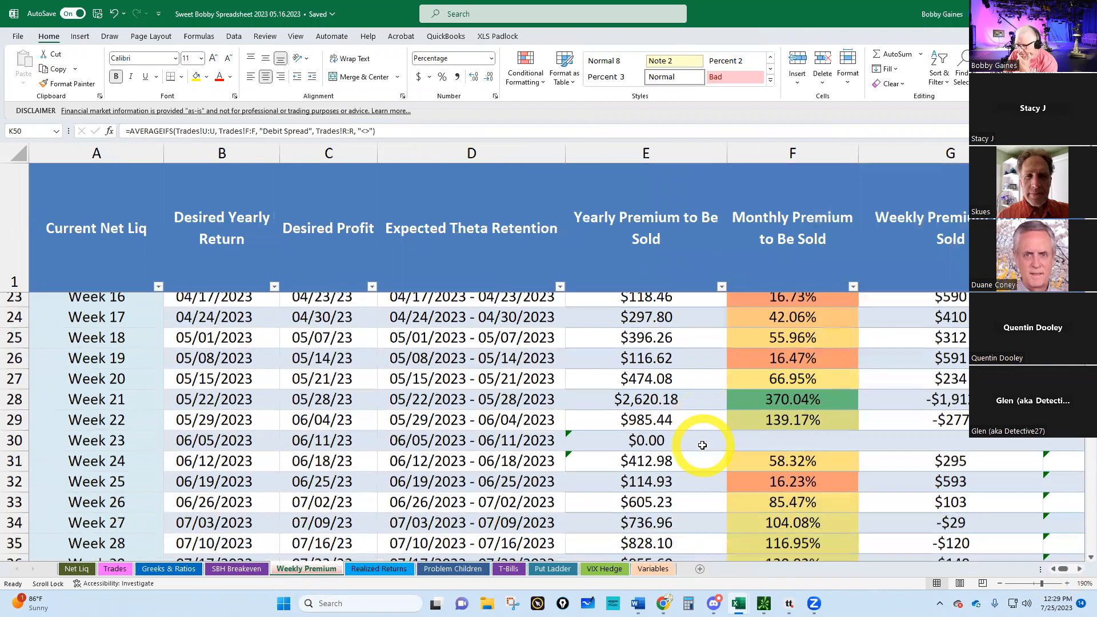
{"action": "scroll", "scroll_direction": "down", "scroll_amount": 3}
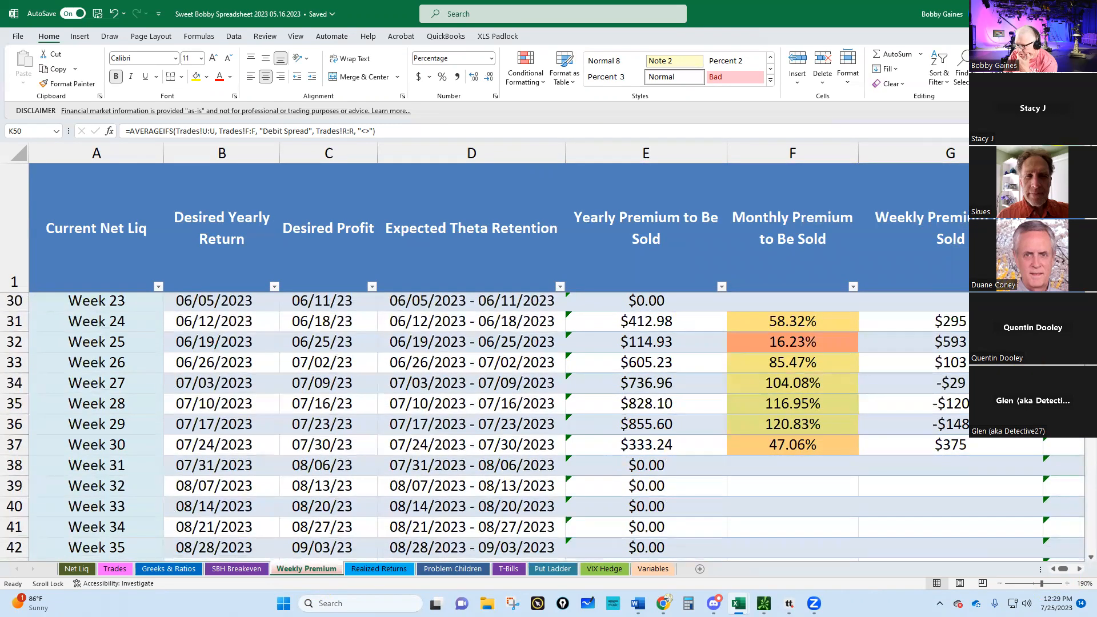
{"action": "scroll", "scroll_direction": "up", "scroll_amount": 3}
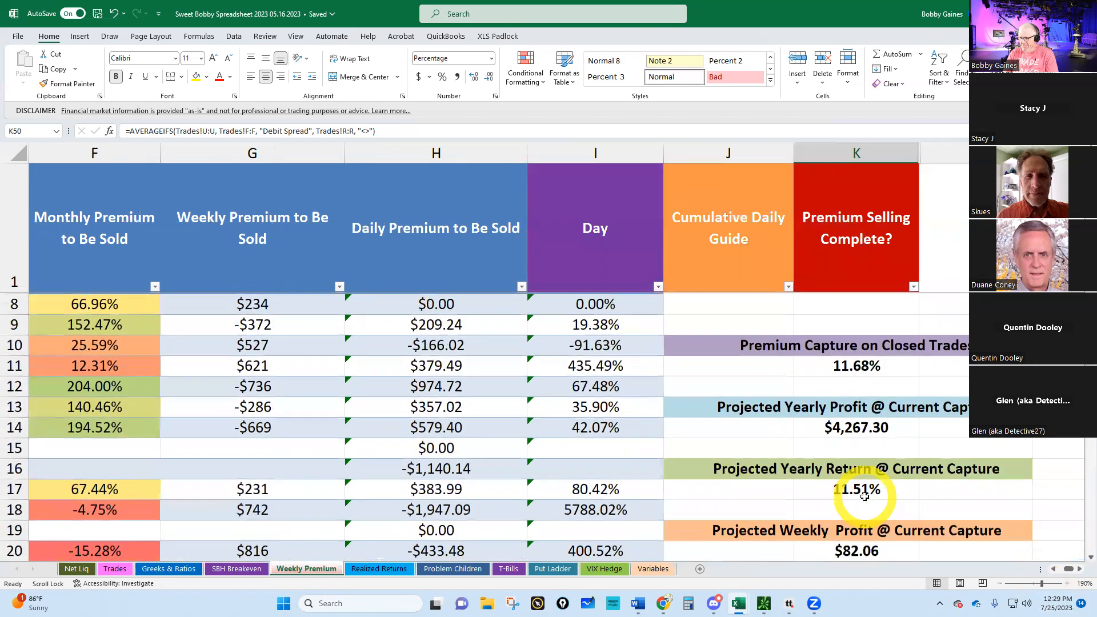
{"action": "scroll", "scroll_direction": "down", "scroll_amount": 3}
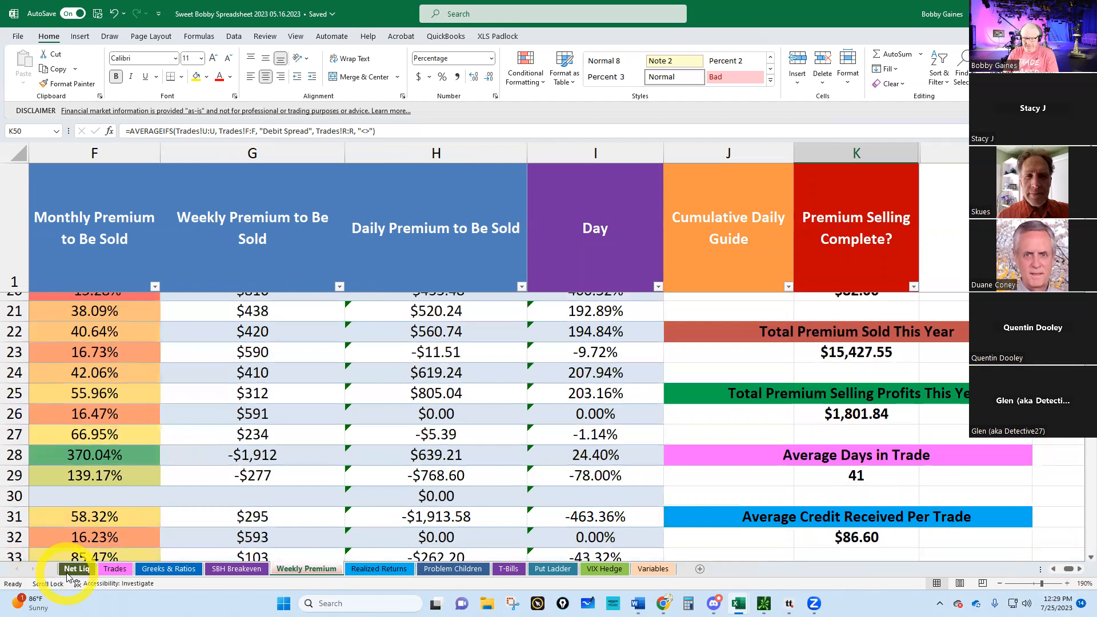
Step: Check Realized Returns (10.72% vs SPY 18.47%), then return to Net Liq showing $37,072 for 7/25
{"action": "left_click", "coordinate": [379, 569]}
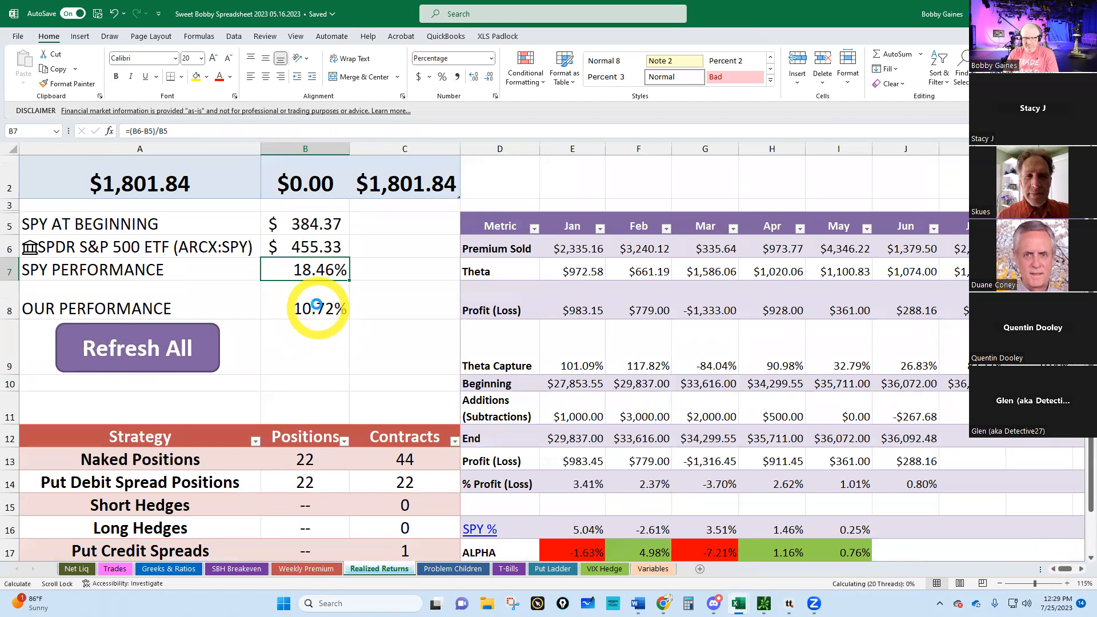
{"action": "left_click", "coordinate": [137, 347]}
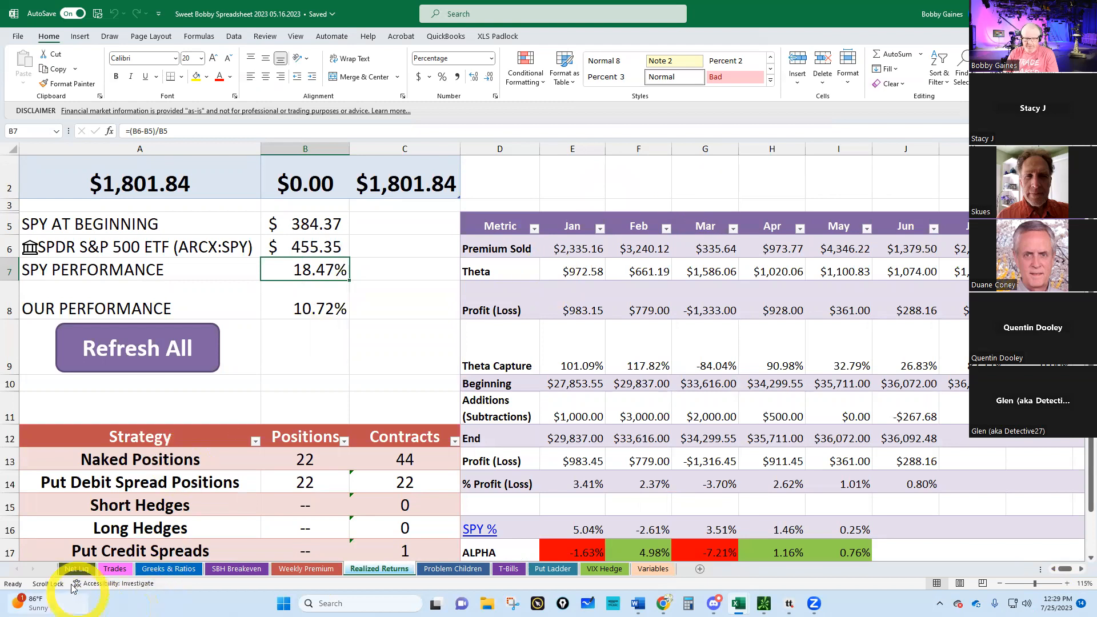
{"action": "left_click", "coordinate": [73, 568]}
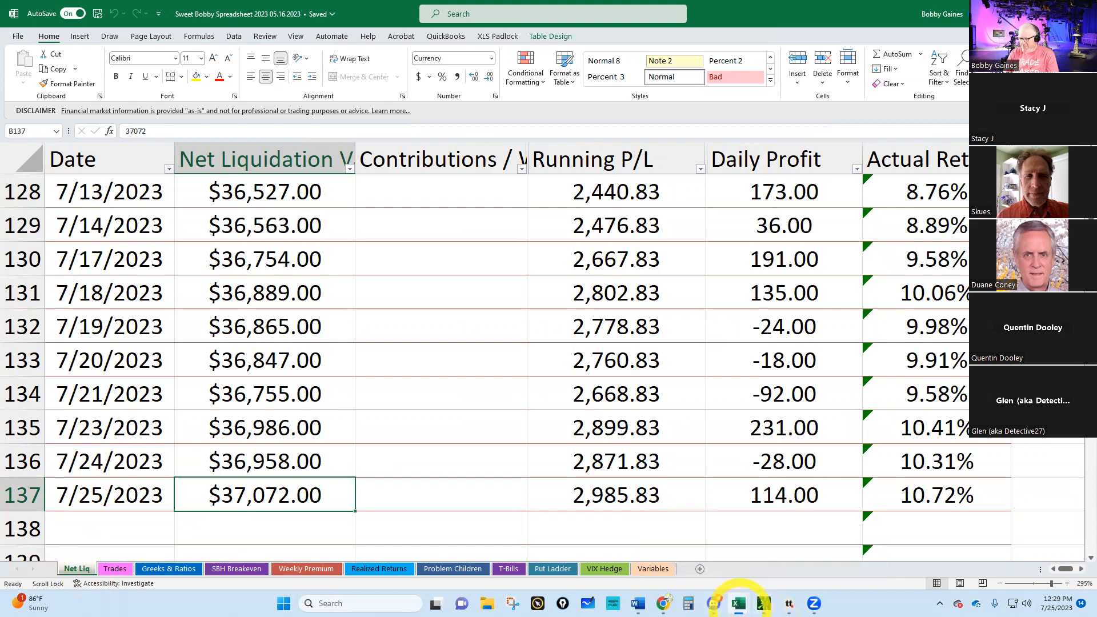
Step: Enter 7/25/23 as the new date row on the ROTH IRA workbook's Net Liq sheet
{"action": "left_click", "coordinate": [378, 568]}
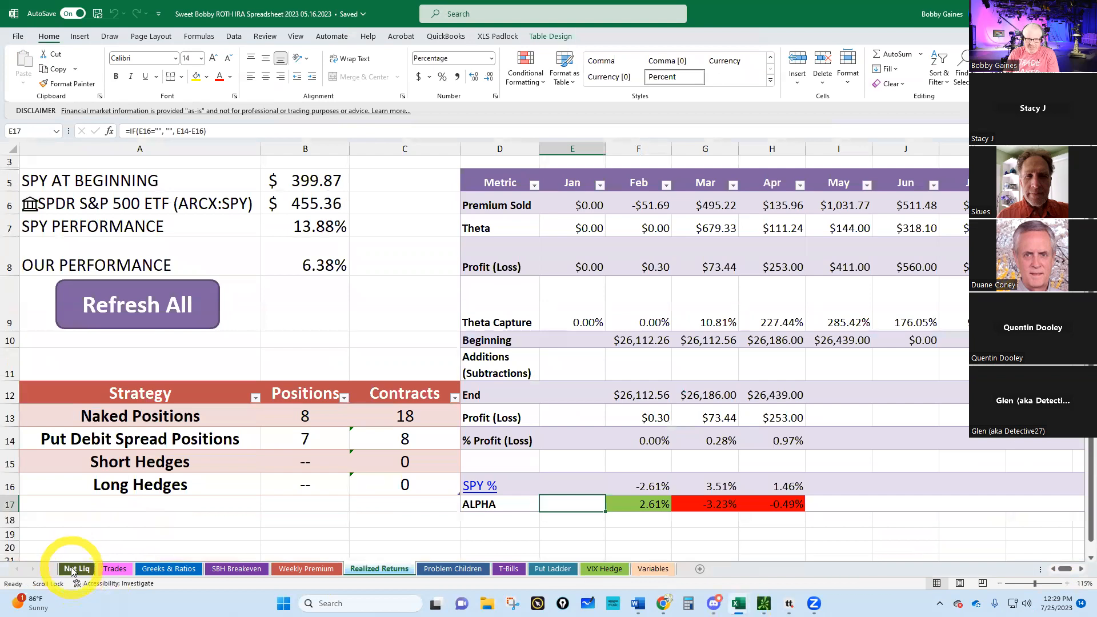
{"action": "left_click", "coordinate": [76, 568]}
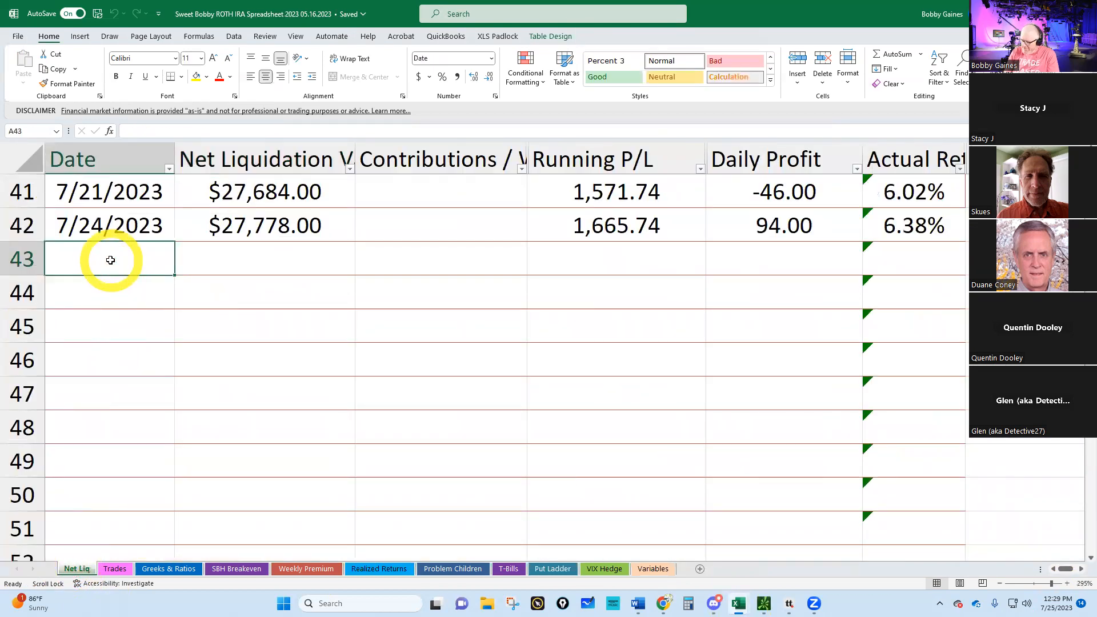
{"action": "type", "text": "7/25/23"}
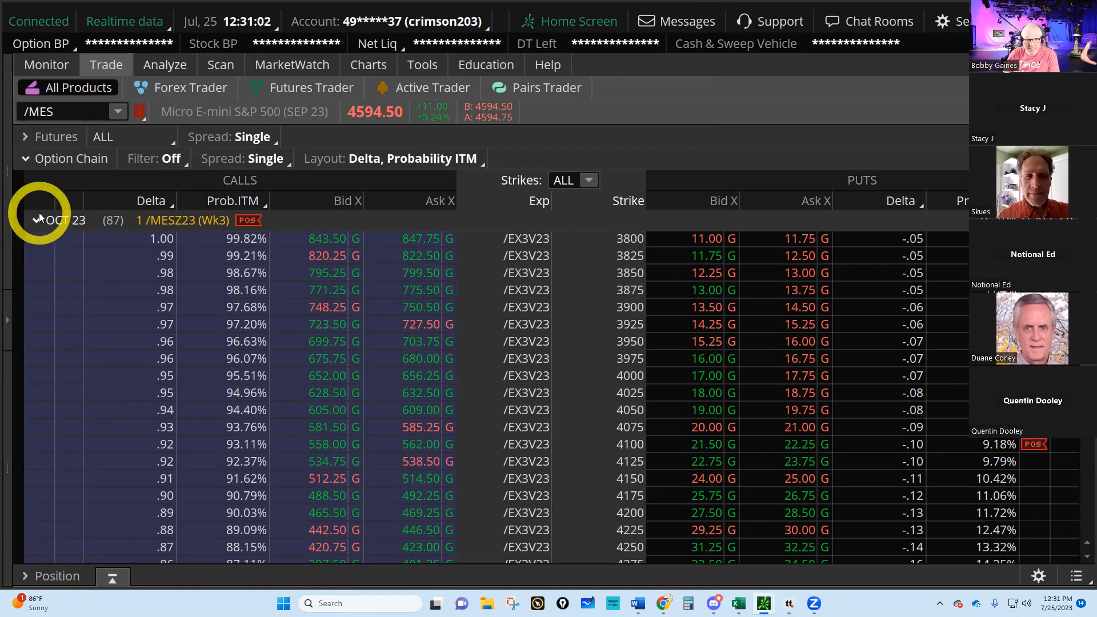
Step: Bring up the other account's Net Liq & Day Trades, showing $27,818.22 for 7/25/23
{"action": "left_click", "coordinate": [35, 219]}
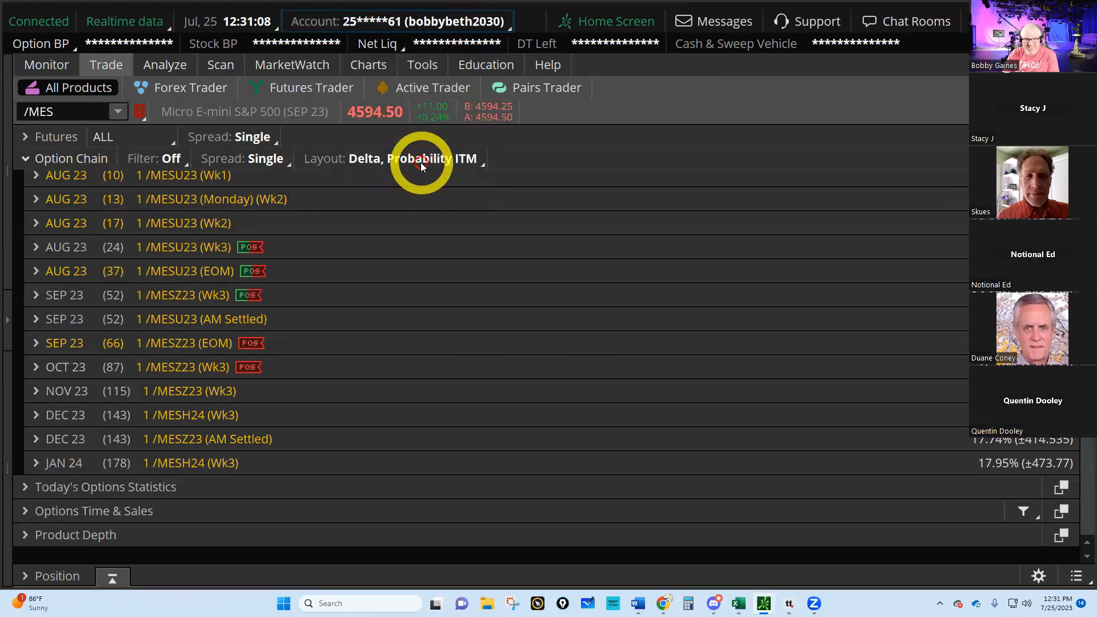
{"action": "left_click", "coordinate": [47, 64]}
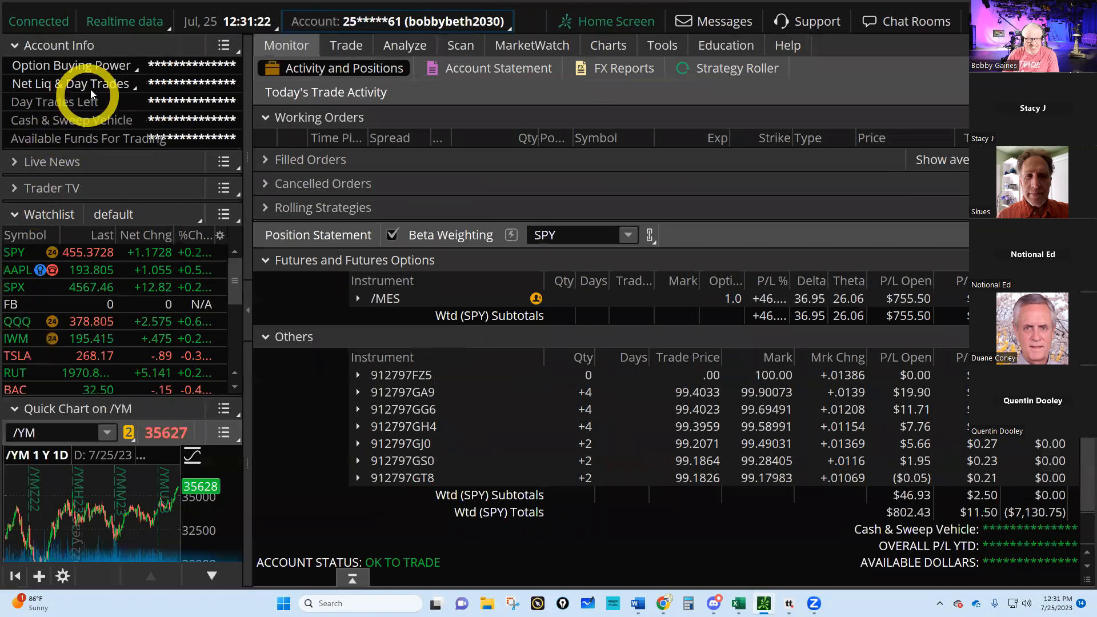
{"action": "left_click", "coordinate": [69, 83]}
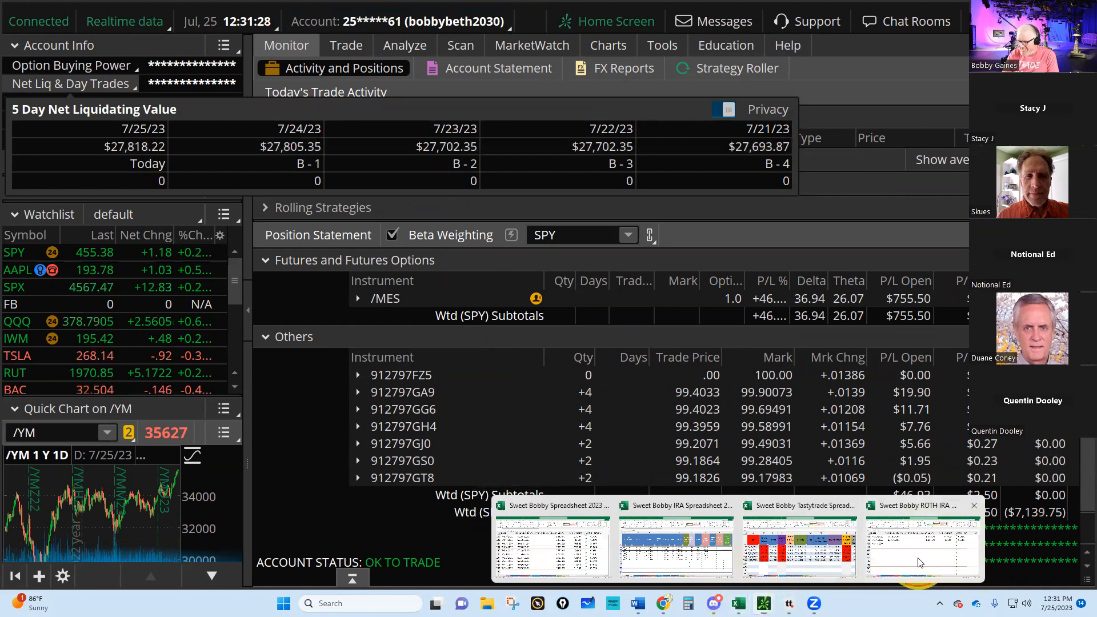
Step: Enter 27818 as the 7/25 net liquidation value in the ROTH IRA Net Liq sheet
{"action": "left_click", "coordinate": [921, 546]}
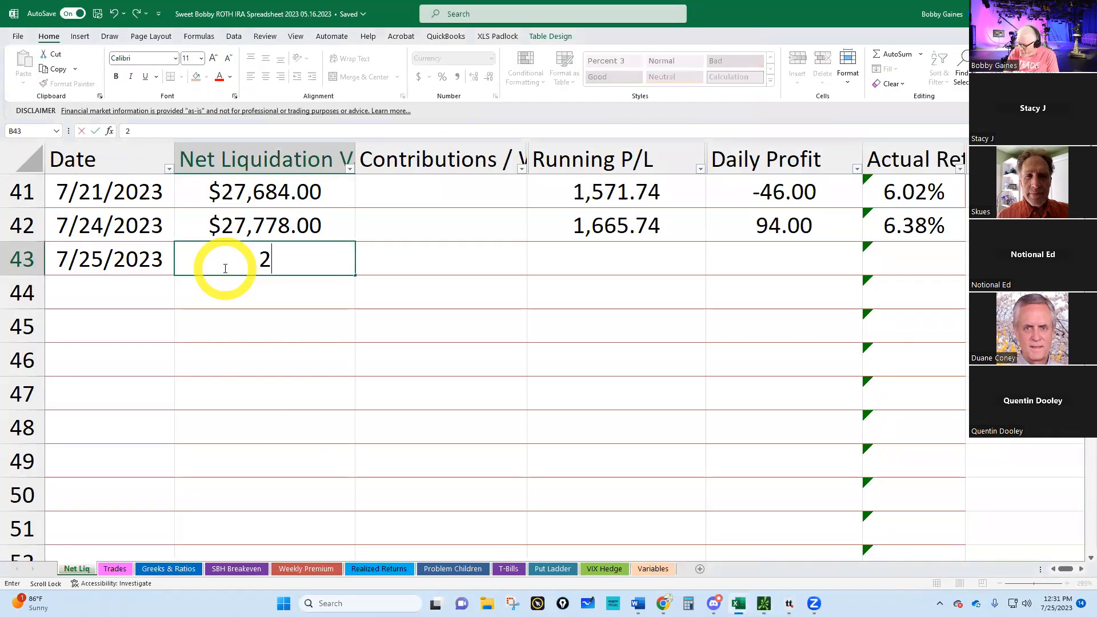
{"action": "type", "text": "7818"}
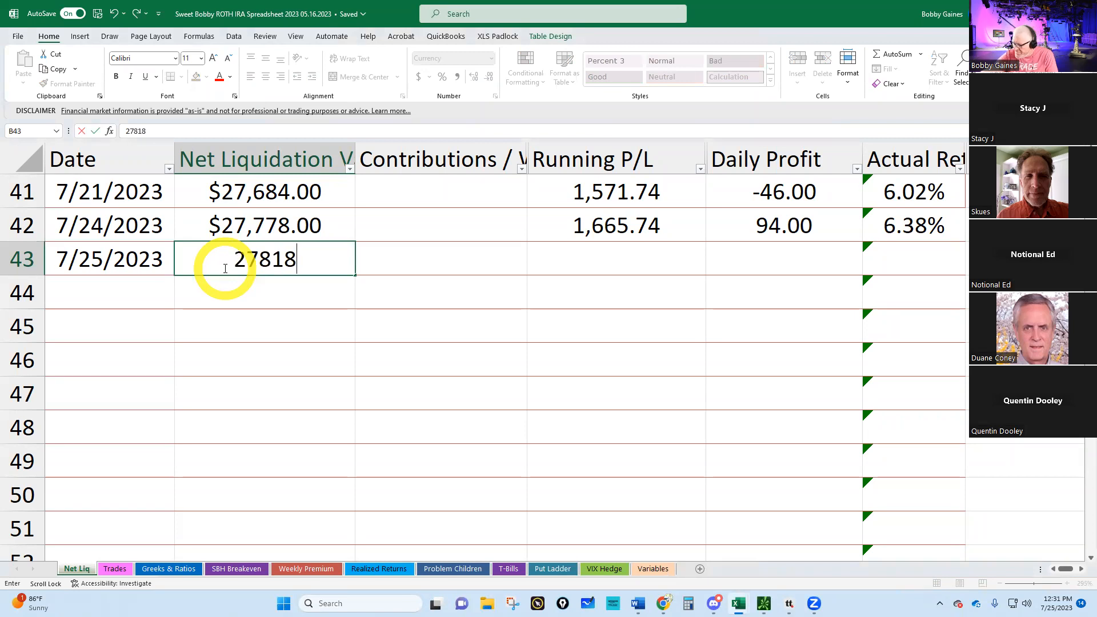
{"action": "key", "text": "enter"}
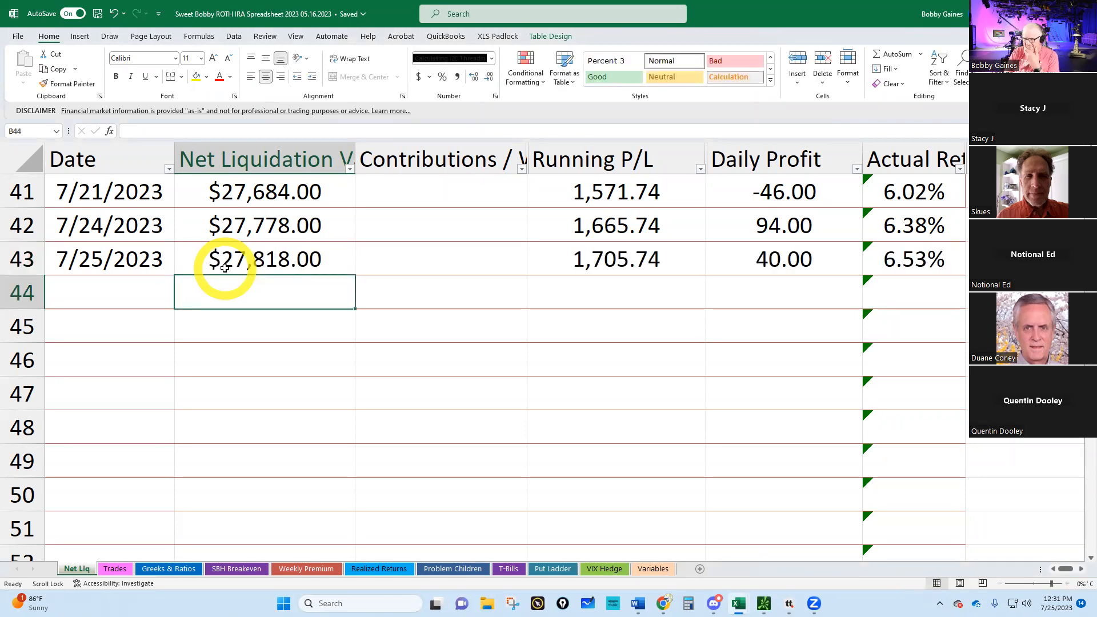
{"action": "left_click", "coordinate": [168, 568]}
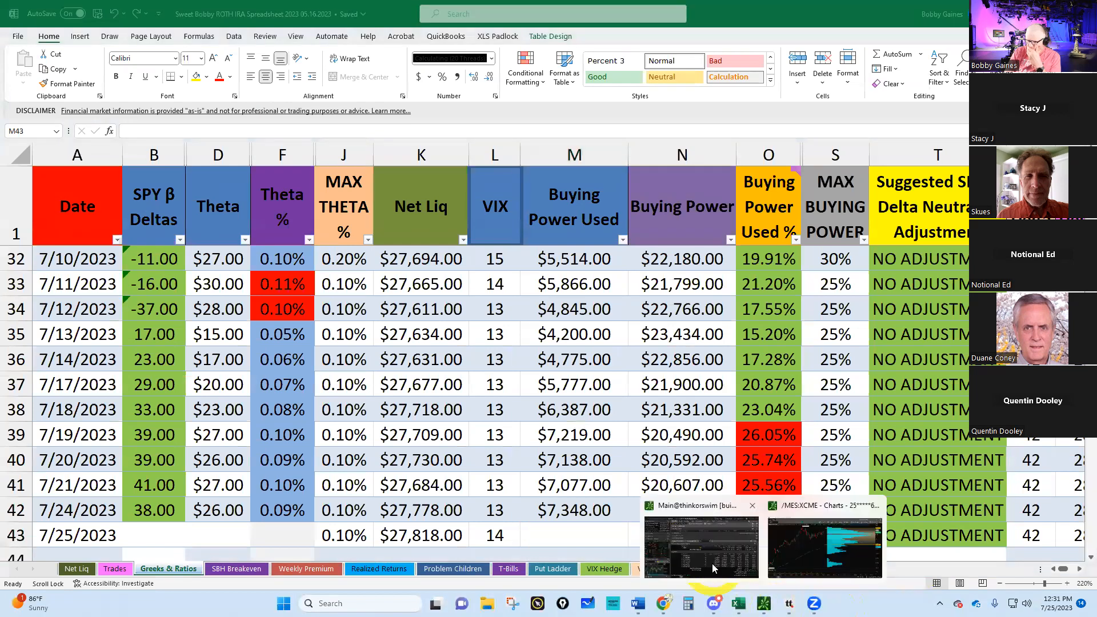
Step: Fill the 7/25 Greeks & Ratios row with 37 deltas, $26 theta and $7,130 buying power used
{"action": "left_click", "coordinate": [701, 546]}
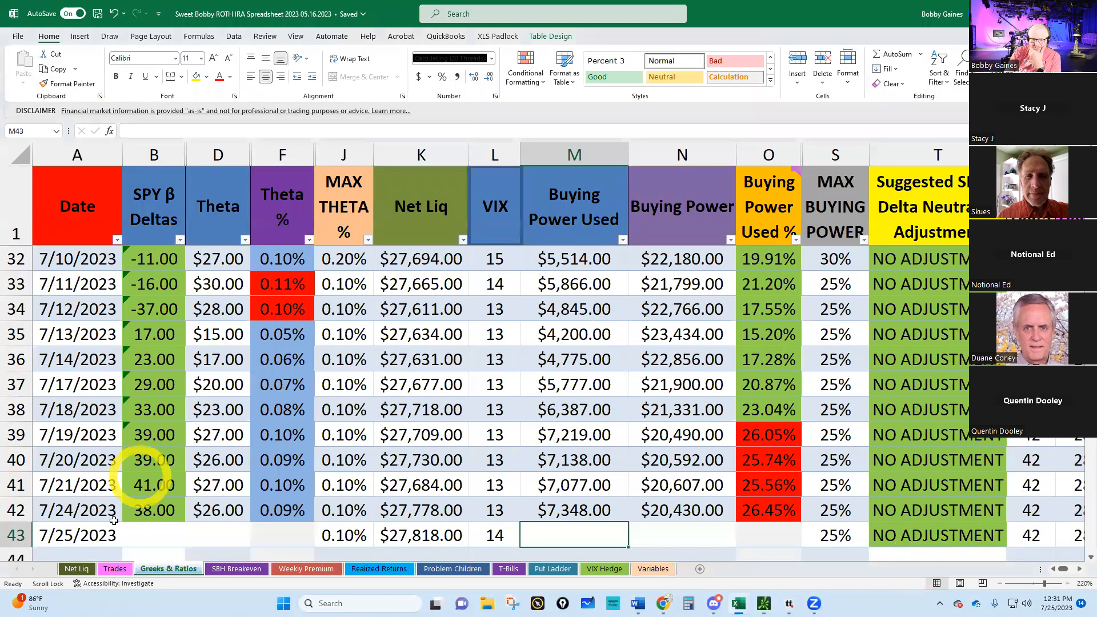
{"action": "type", "text": "37.00"}
{"action": "left_click", "coordinate": [218, 535]}
{"action": "type", "text": "$26.00"}
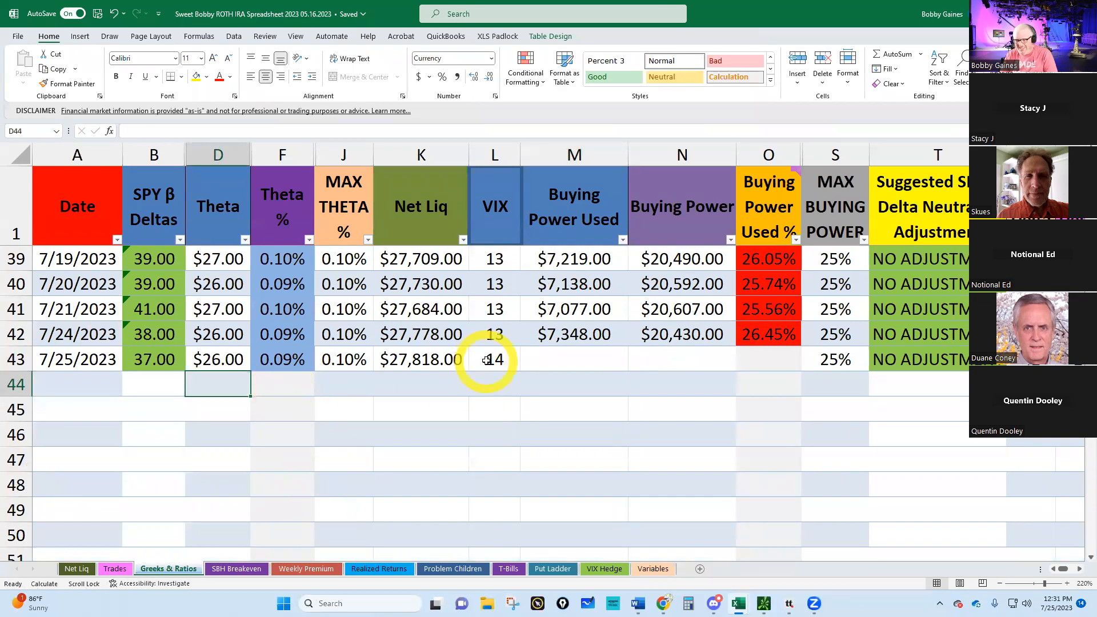
{"action": "type", "text": "14"}
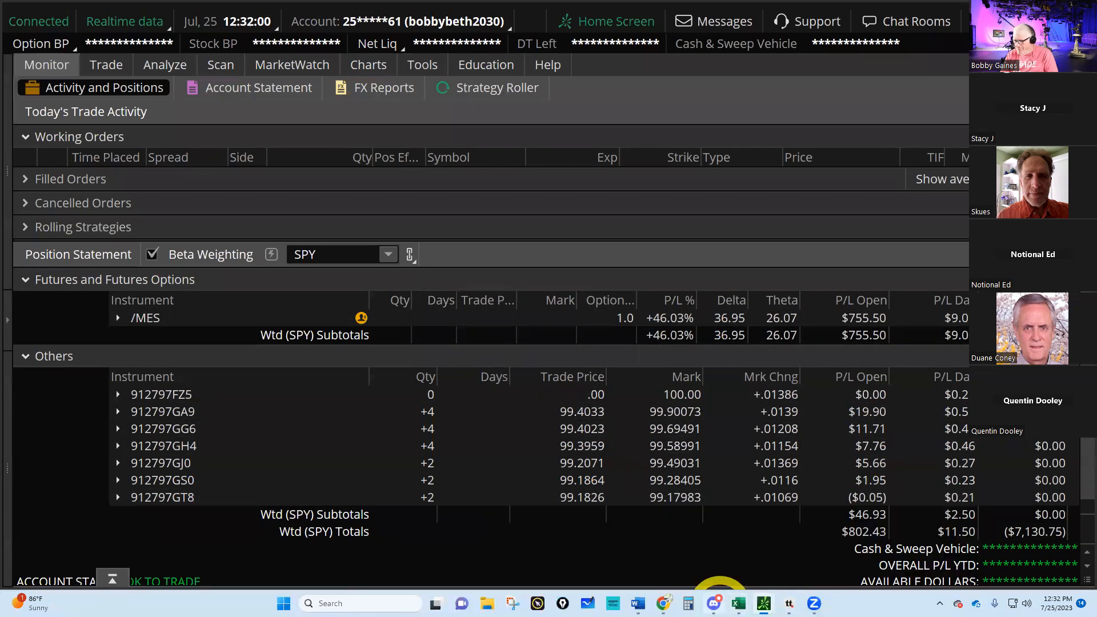
{"action": "left_click", "coordinate": [737, 604]}
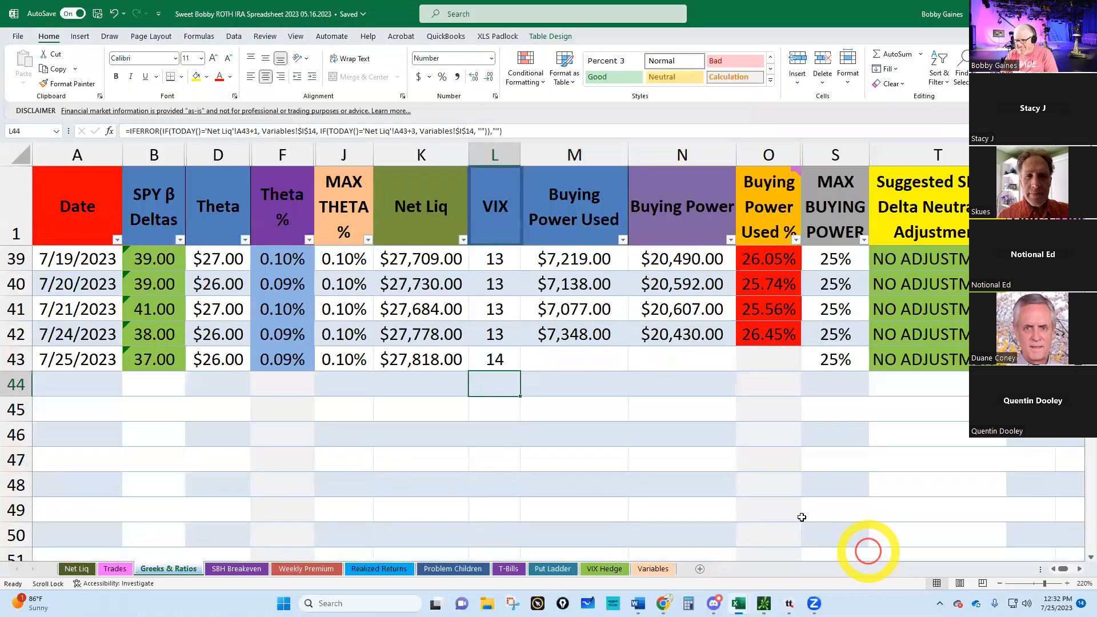
{"action": "left_click", "coordinate": [574, 359]}
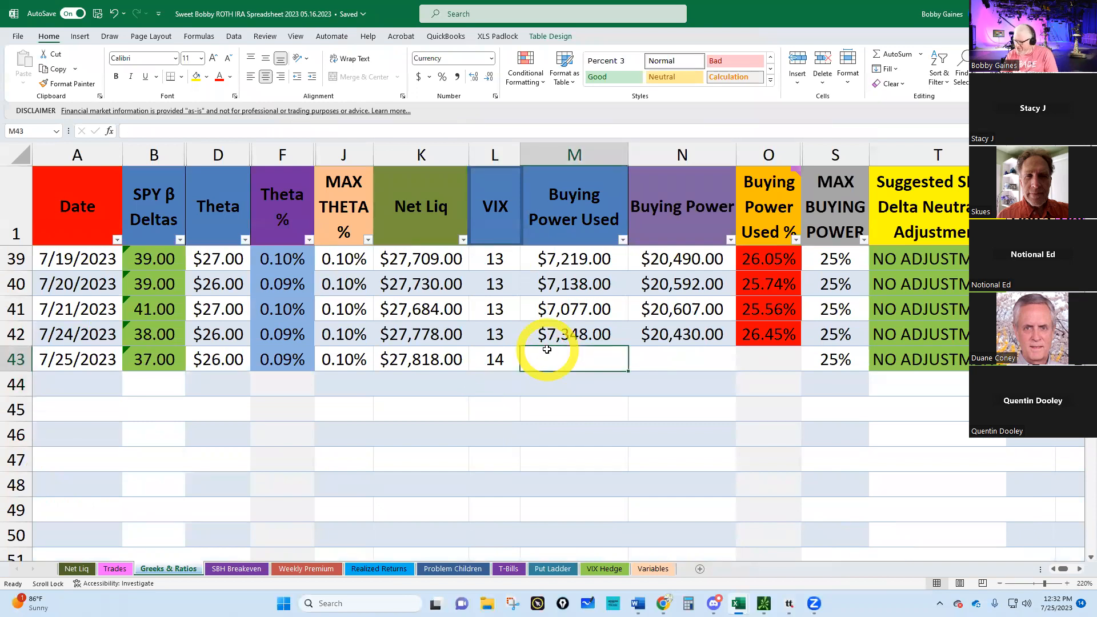
{"action": "type", "text": "7130"}
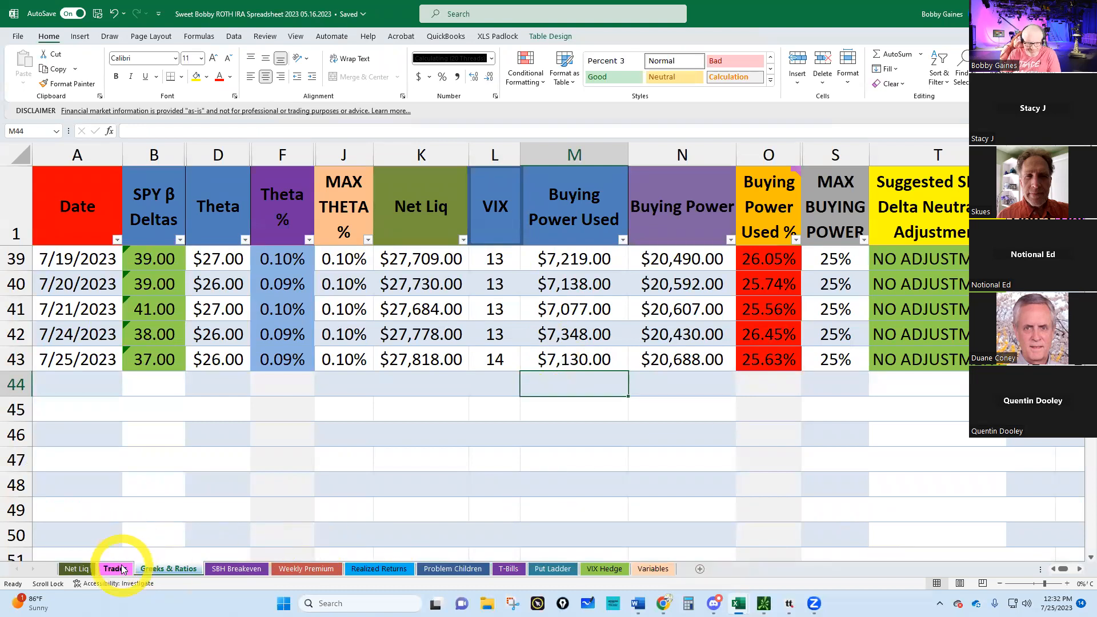
Step: Bring up the ROTH IRA Trades sheet listing /MES put trades through 7/18/2023
{"action": "left_click", "coordinate": [114, 568]}
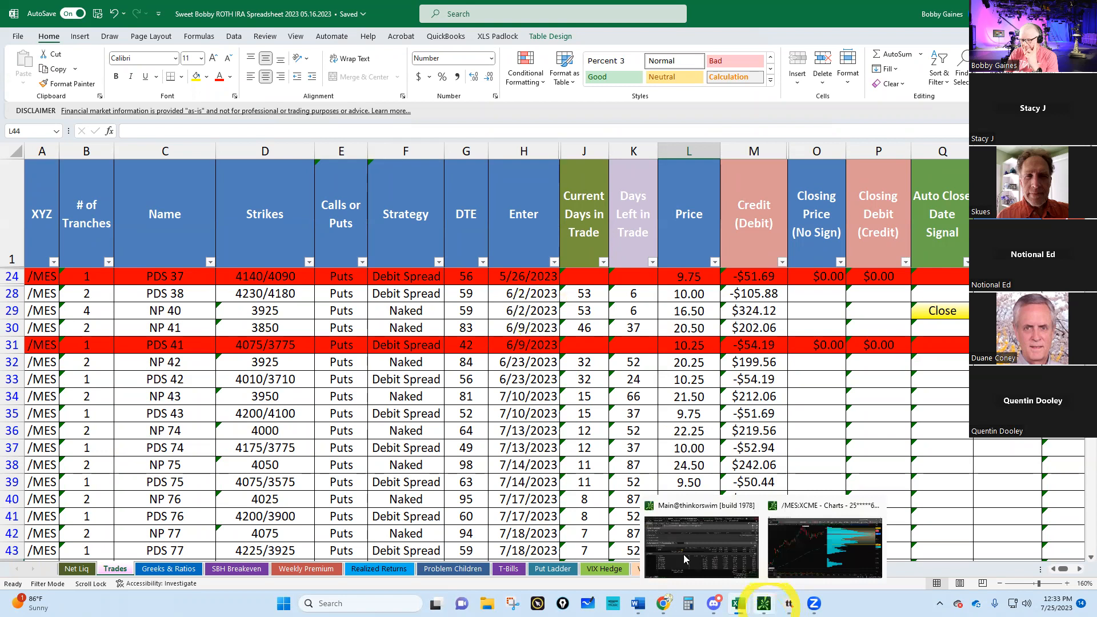
Step: Send a closing order to buy back two /MES Jul 23 3925 puts at a .15 limit
{"action": "left_click", "coordinate": [699, 546]}
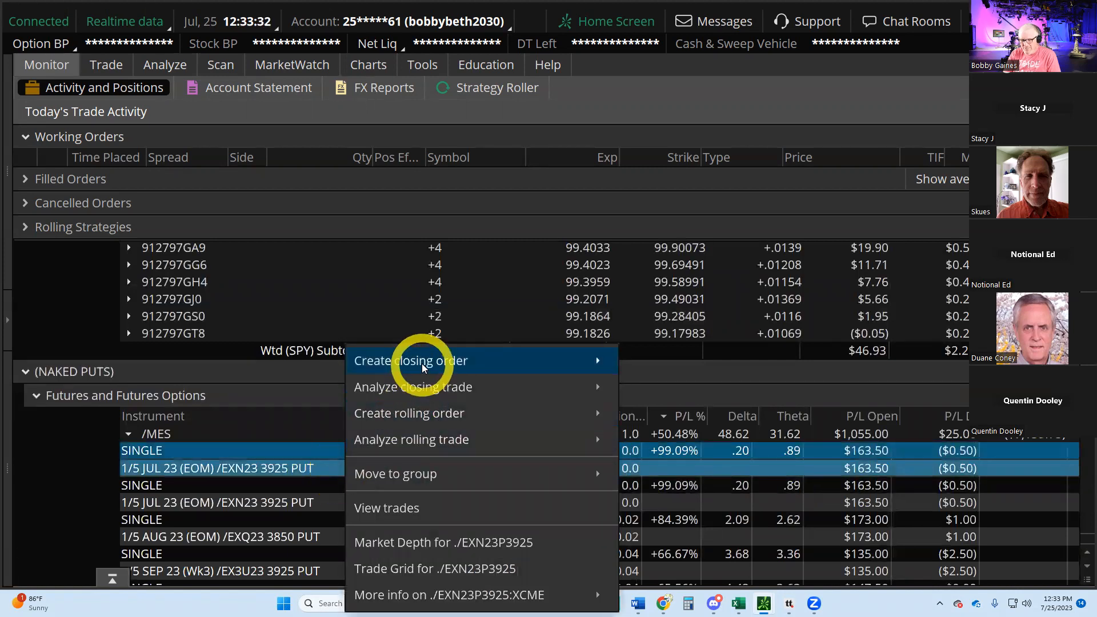
{"action": "left_click", "coordinate": [410, 360]}
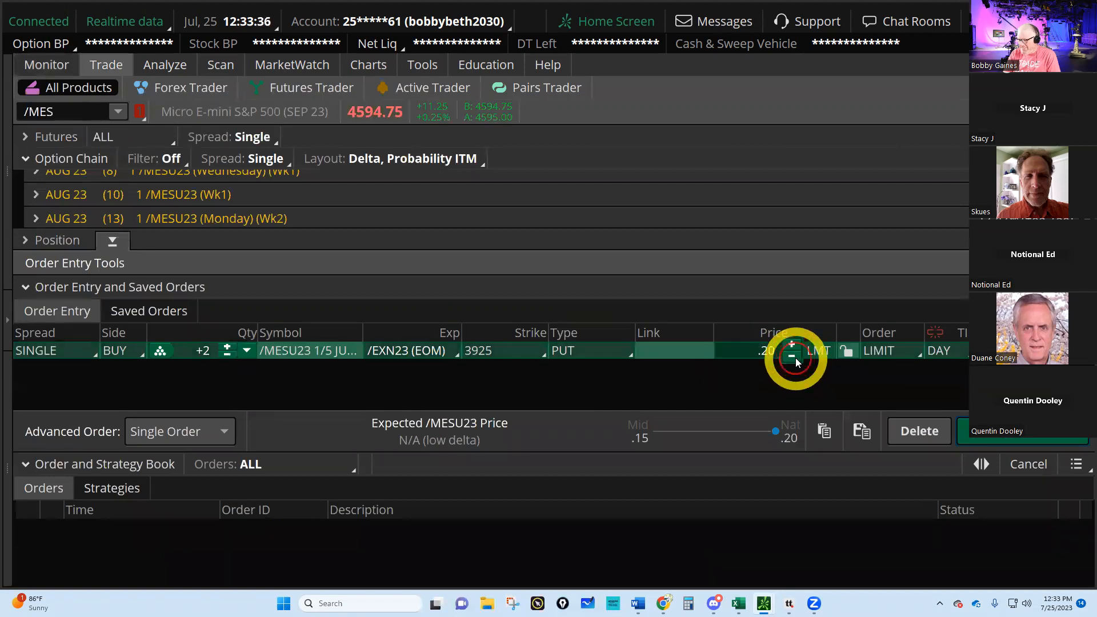
{"action": "left_click", "coordinate": [792, 355]}
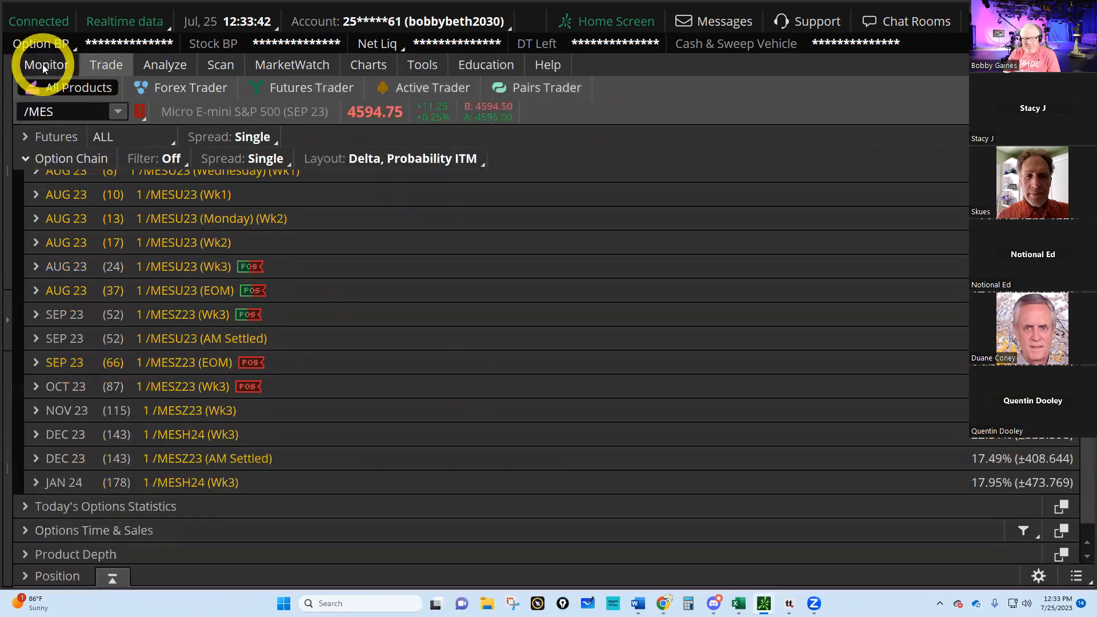
{"action": "left_click", "coordinate": [45, 64]}
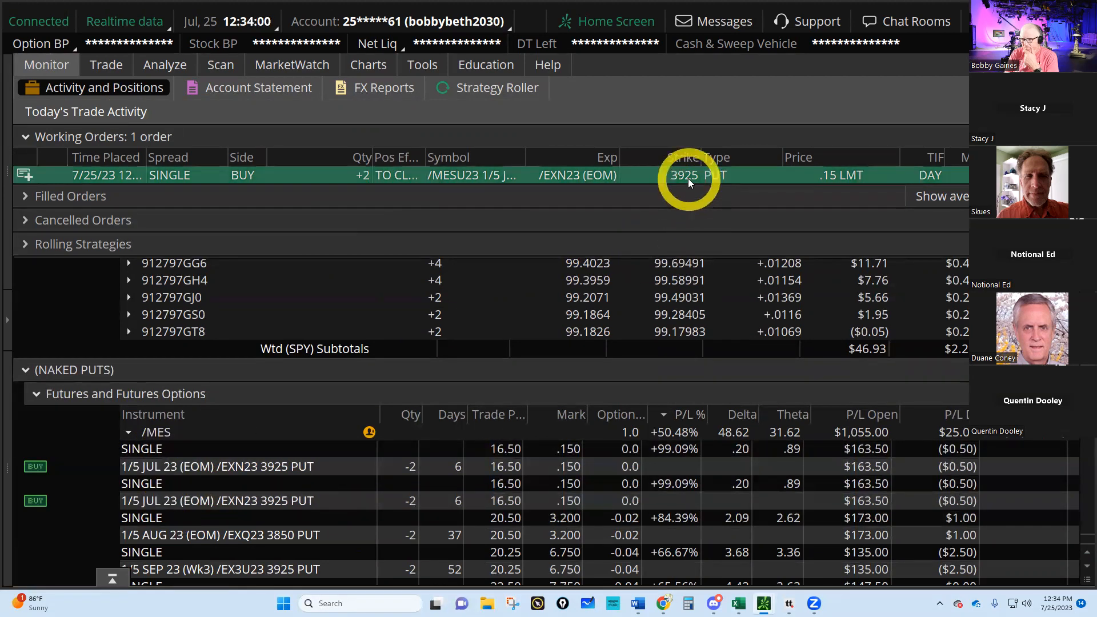
{"action": "left_click", "coordinate": [105, 64]}
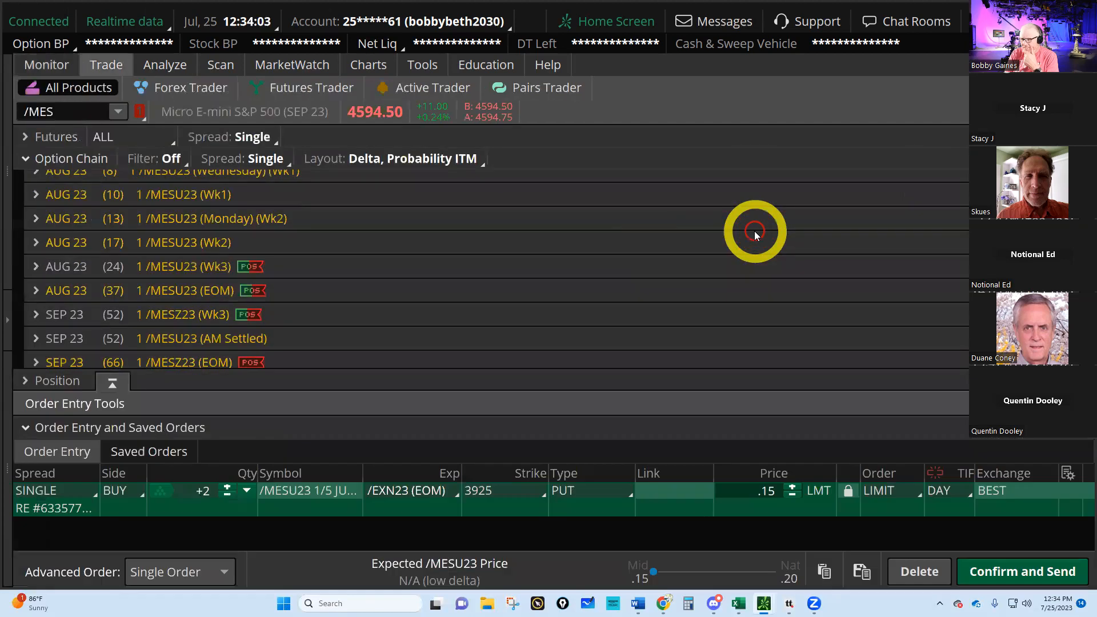
Step: Raise the working 3925 put closing order to .20 so it fills
{"action": "left_click", "coordinate": [1020, 572]}
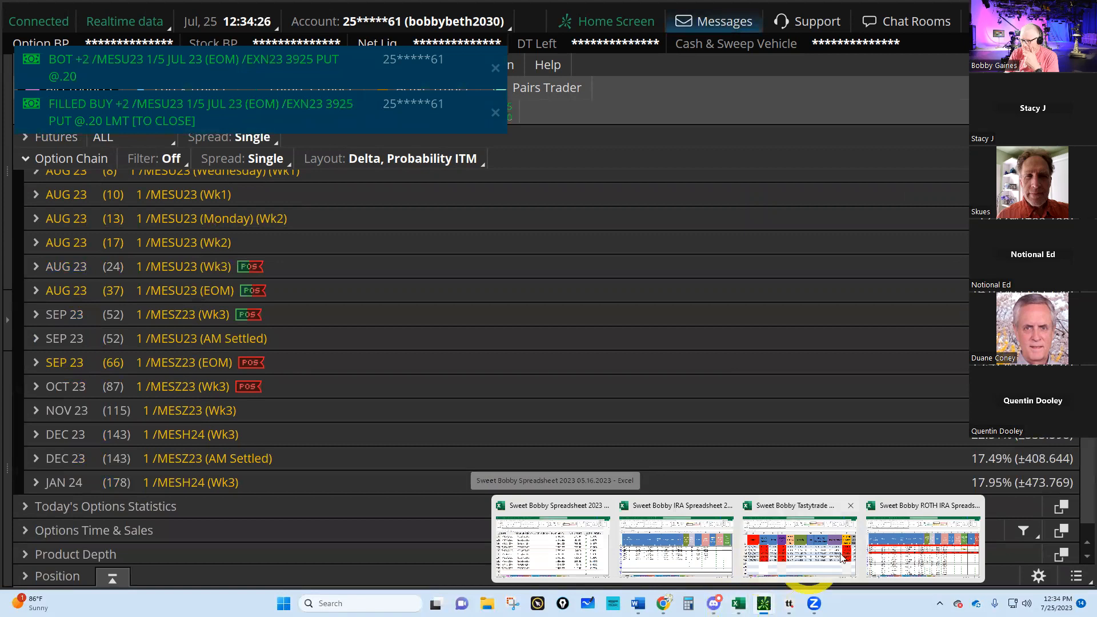
Step: Mark the NP 40 3925 put closed at $0.20 with a 7/25/2023 exit date on the Trades sheet
{"action": "left_click", "coordinate": [922, 541]}
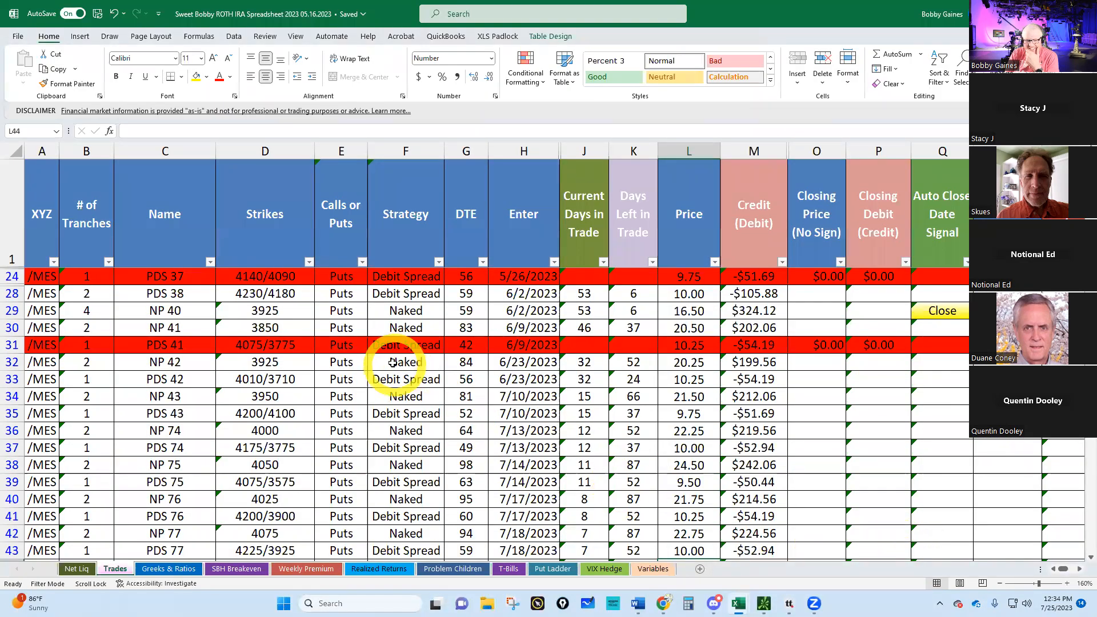
{"action": "mouse_move", "coordinate": [665, 314]}
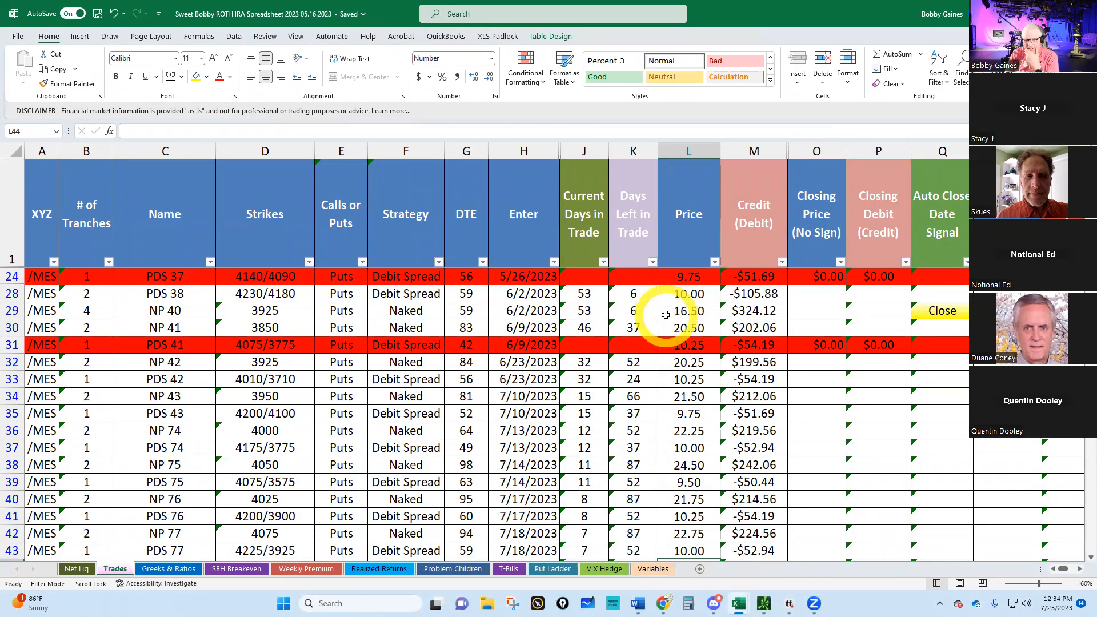
{"action": "left_click", "coordinate": [816, 310]}
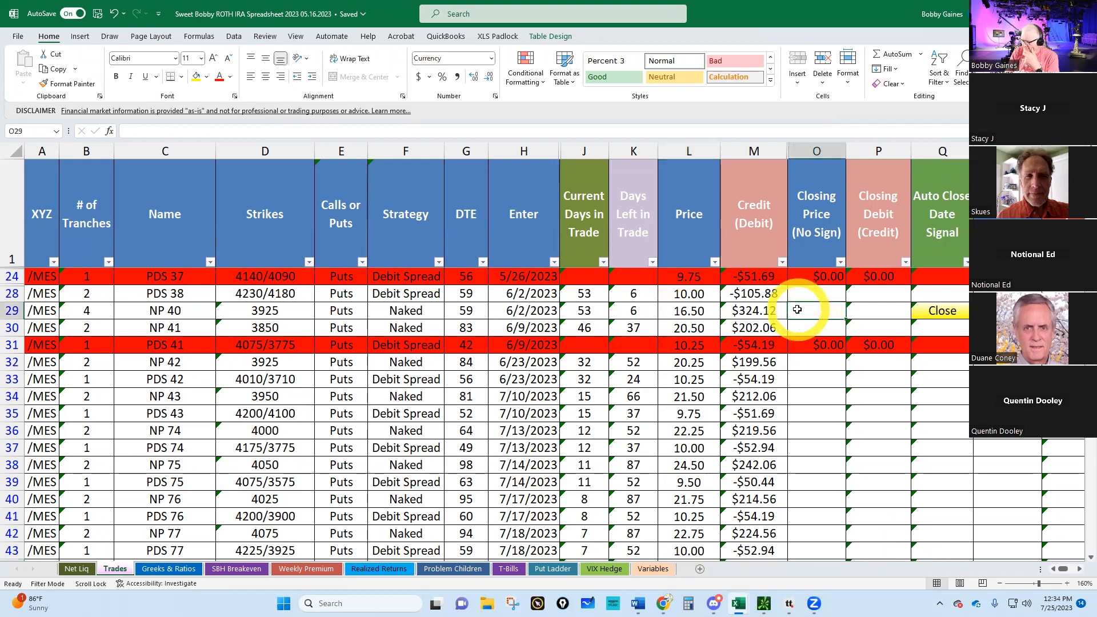
{"action": "type", "text": ".20"}
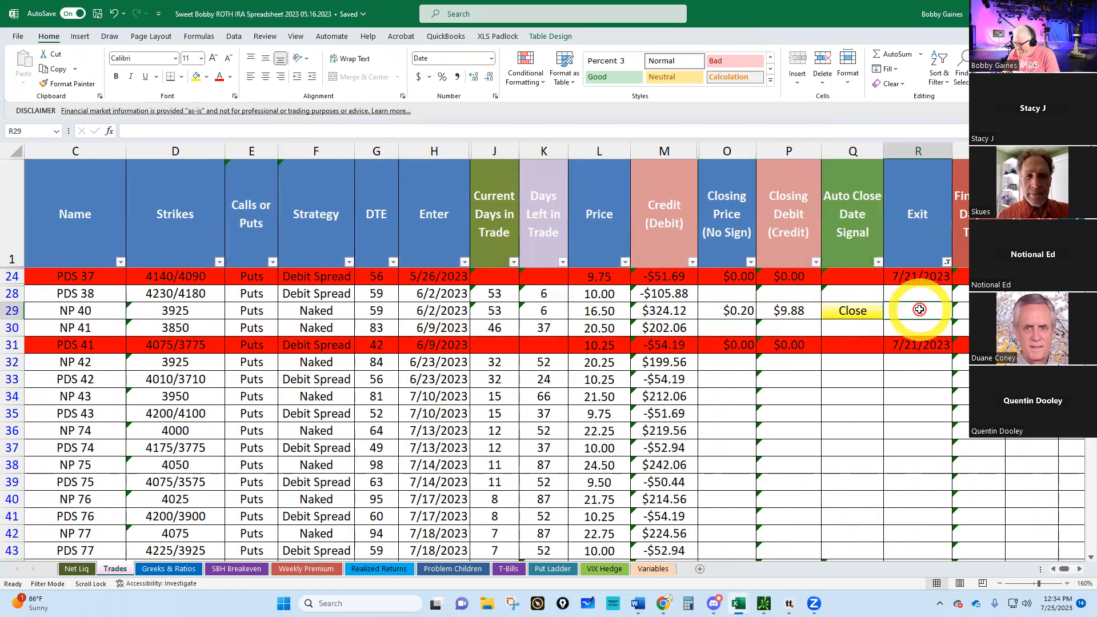
{"action": "type", "text": "7/25/2"}
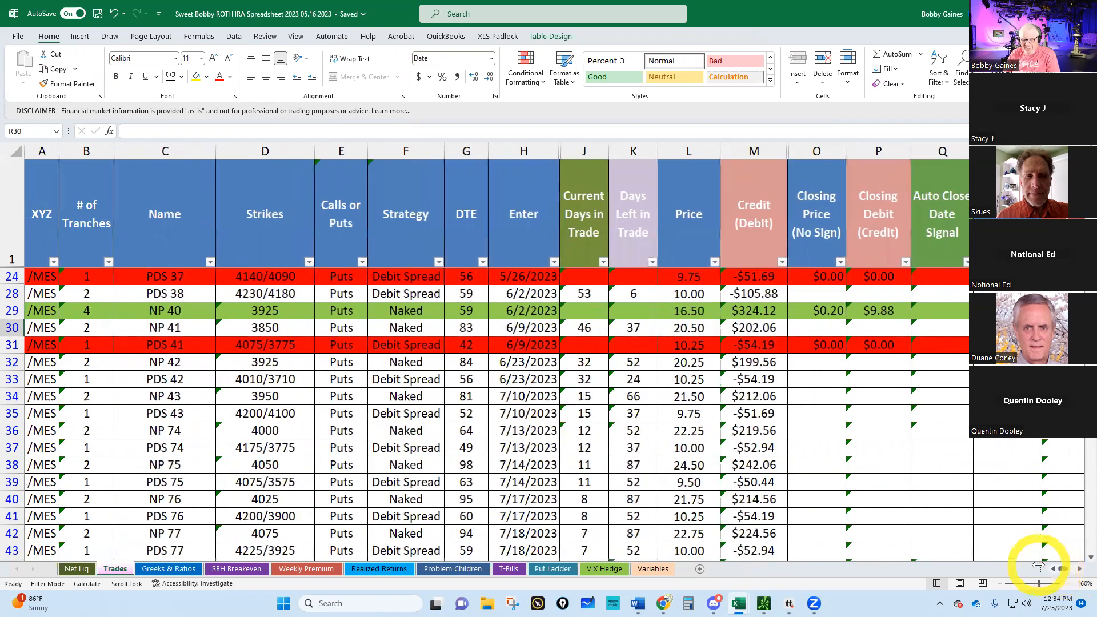
Step: Show the ROTH IRA Realized Returns sheet comparing 6.53% performance with SPY's 13.88%, then return to thinkorswim
{"action": "left_click", "coordinate": [306, 568]}
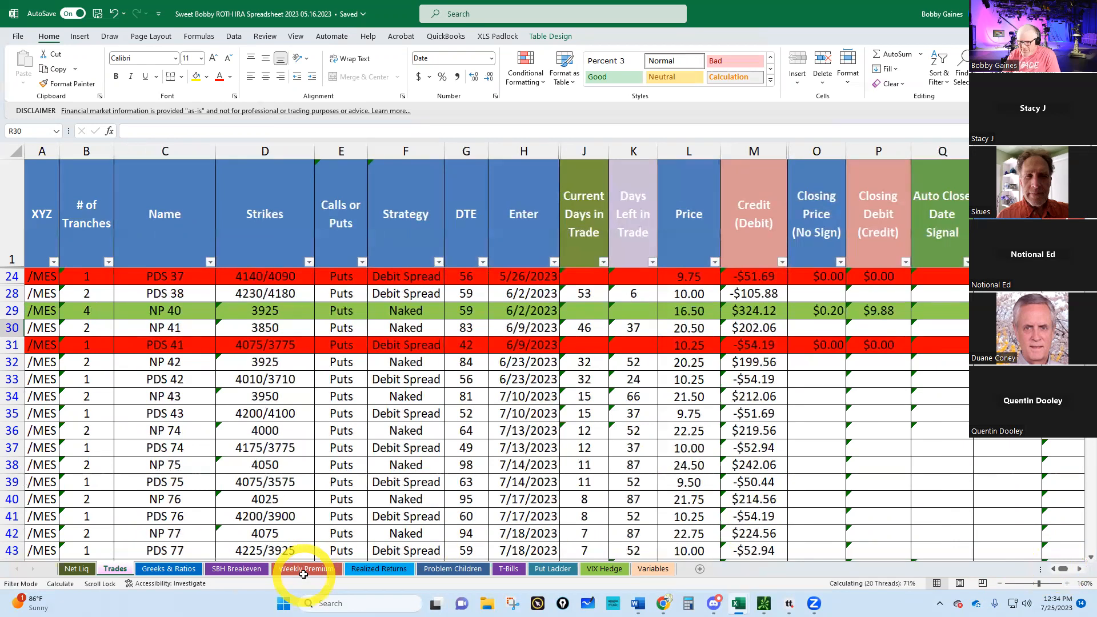
{"action": "left_click", "coordinate": [379, 568]}
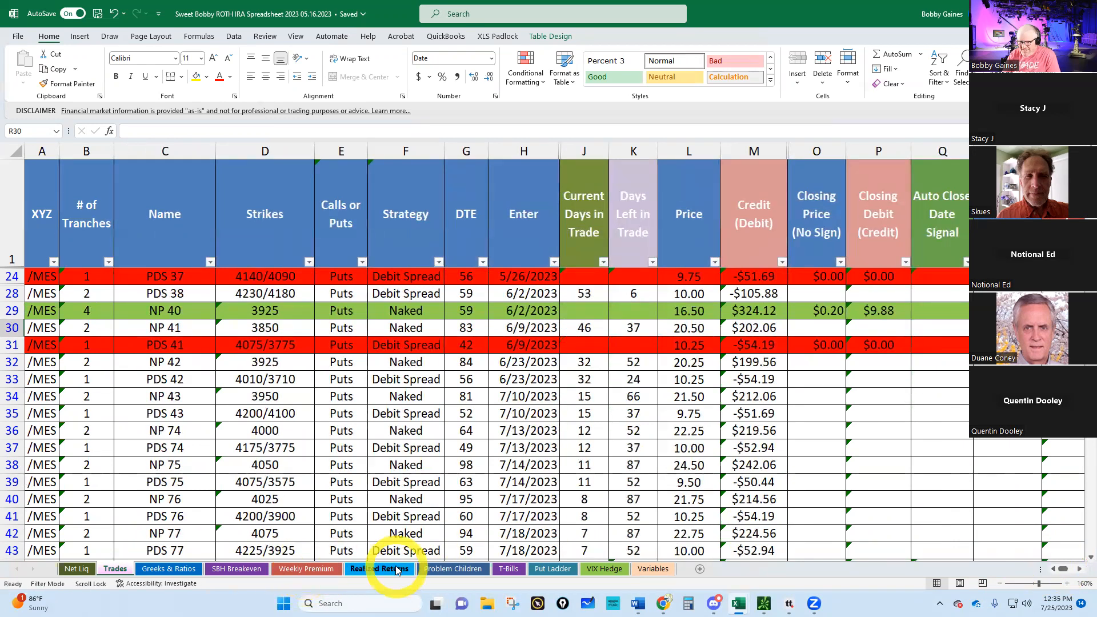
{"action": "left_click", "coordinate": [379, 568]}
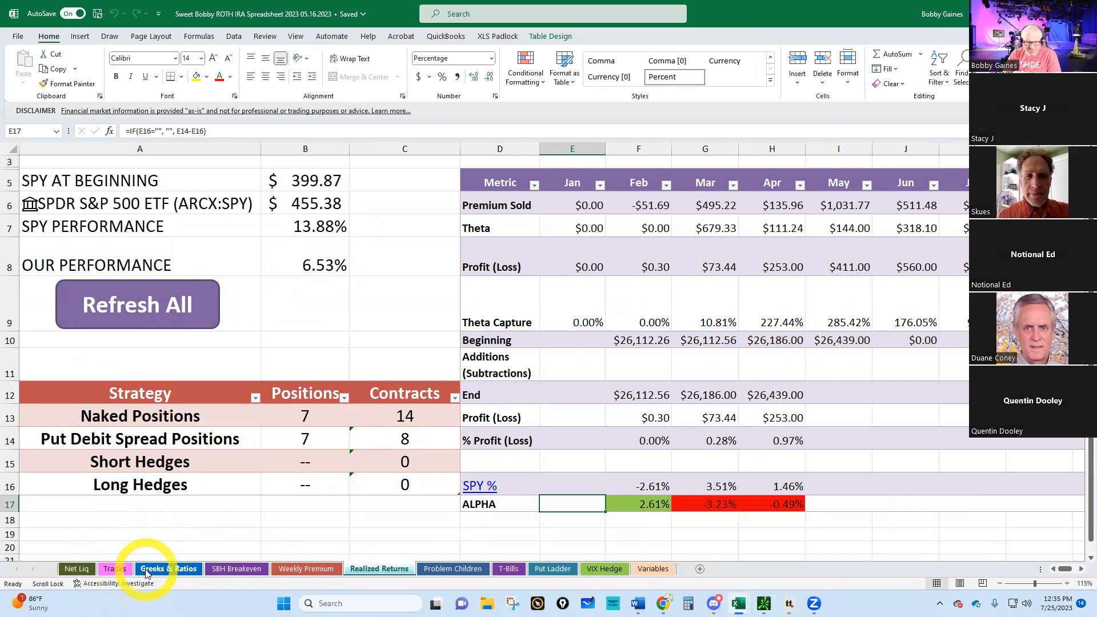
{"action": "left_click", "coordinate": [168, 568]}
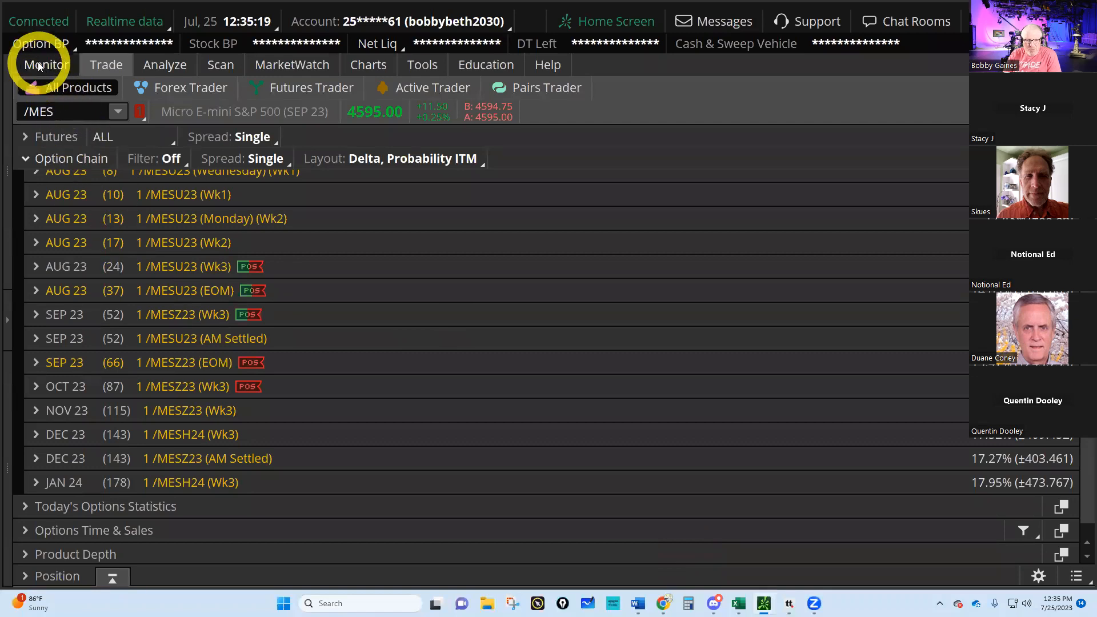
Step: Show the Monitor view with account activity, /MES futures options and T-bill positions and P/L
{"action": "left_click", "coordinate": [45, 64]}
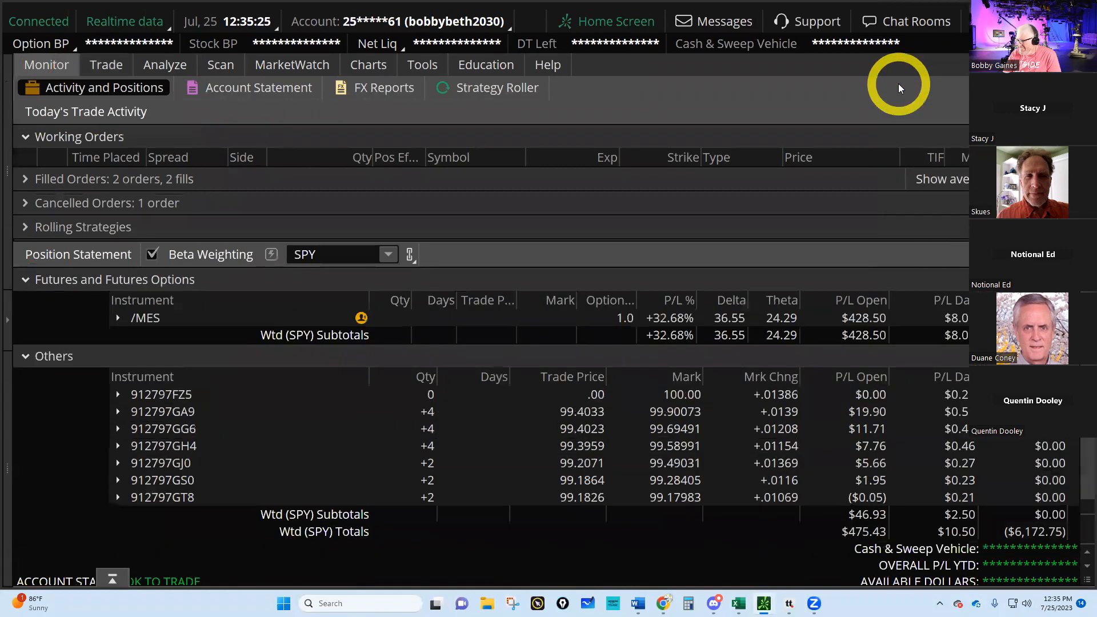
{"action": "mouse_move", "coordinate": [782, 326]}
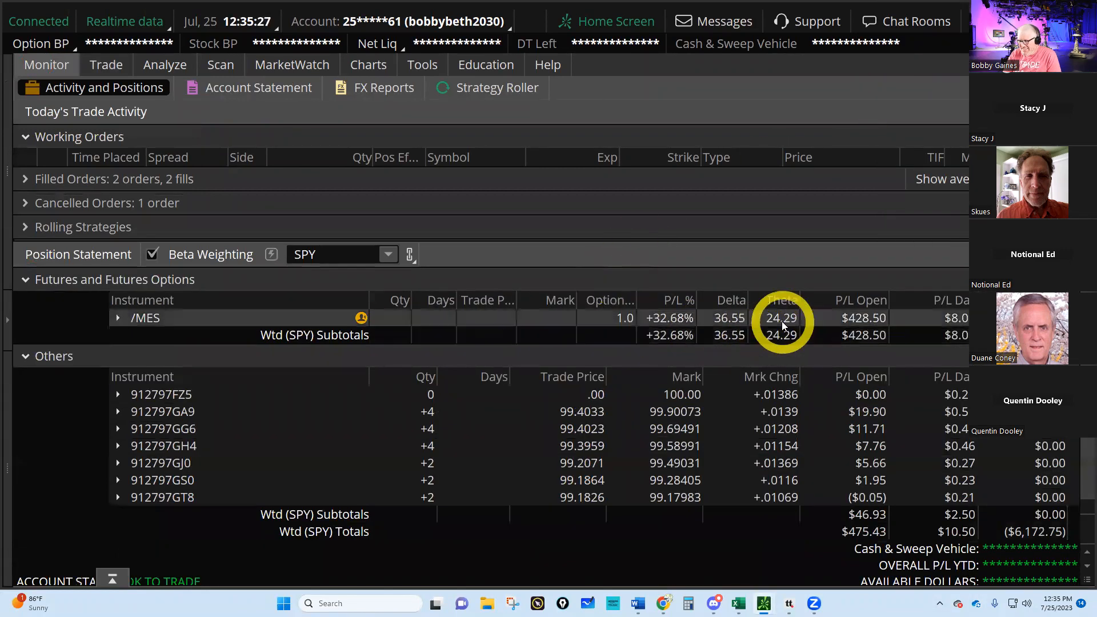